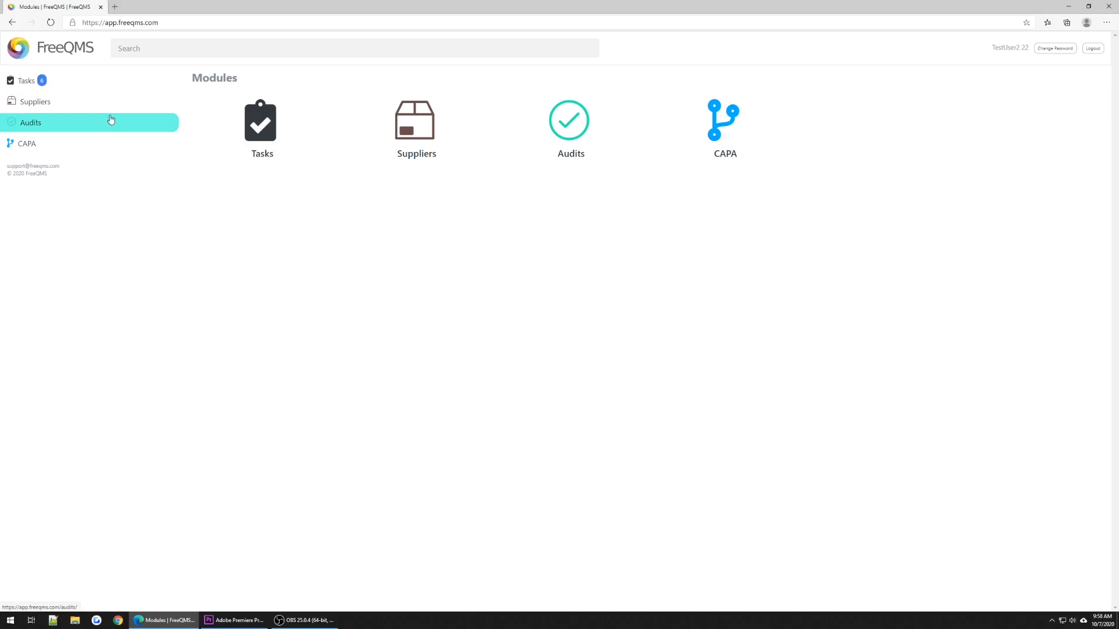
Open Tasks and select the Audit: 2020 Internal Audit ISO 9001 Chapter 8: Operation record.
click(26, 80)
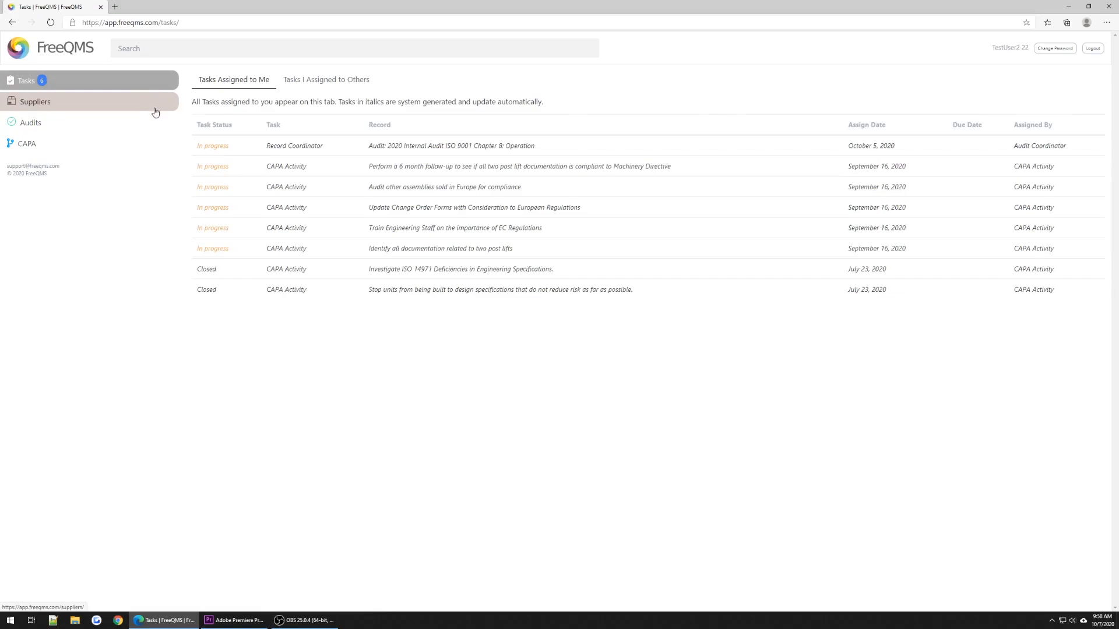
mouse_move(382, 146)
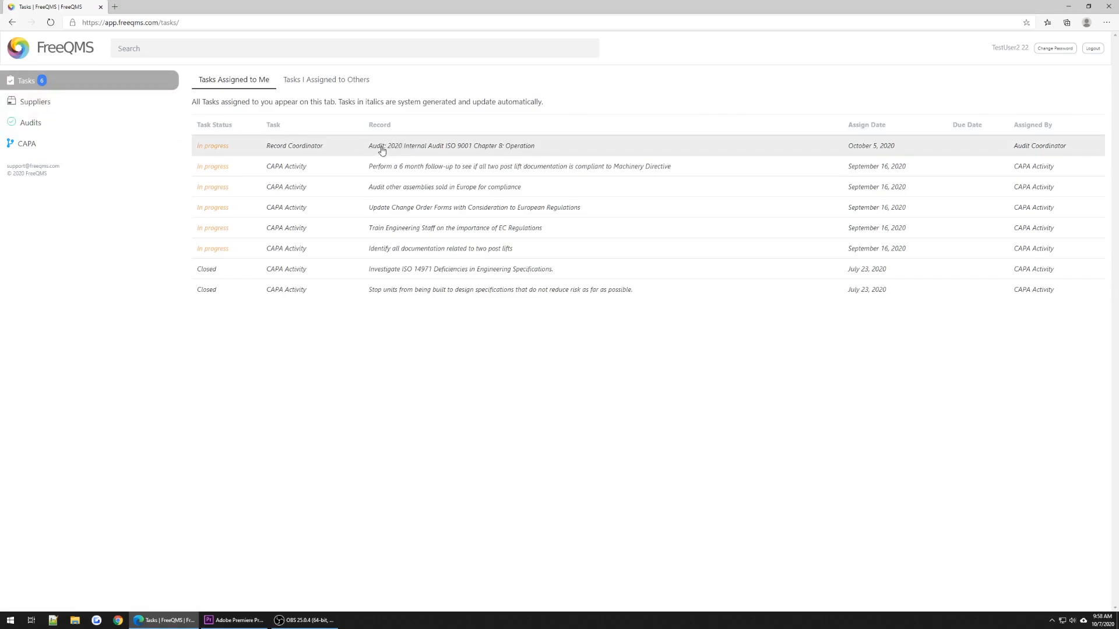
mouse_move(409, 128)
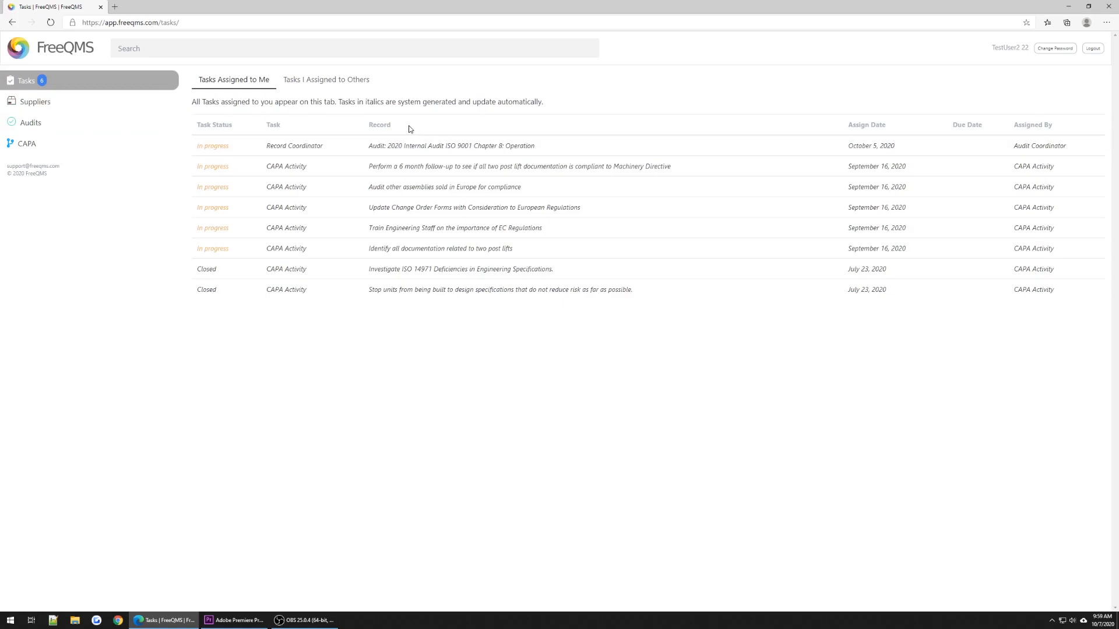
click(451, 146)
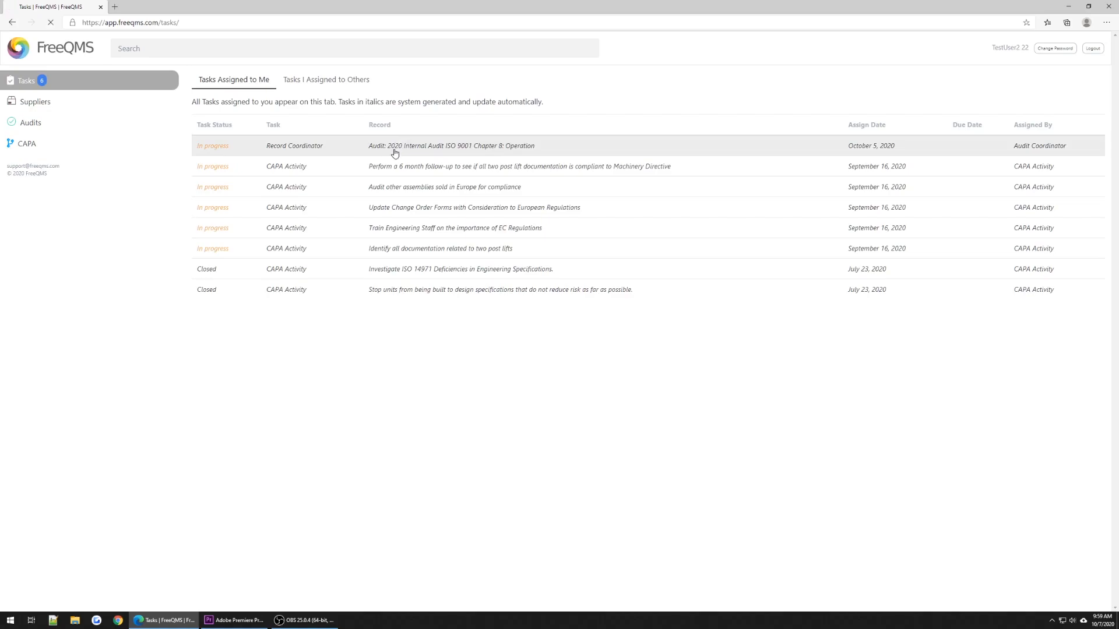
Open the 2020 Internal Audit record to review its details, auditee, auditor, agenda and scope.
click(451, 146)
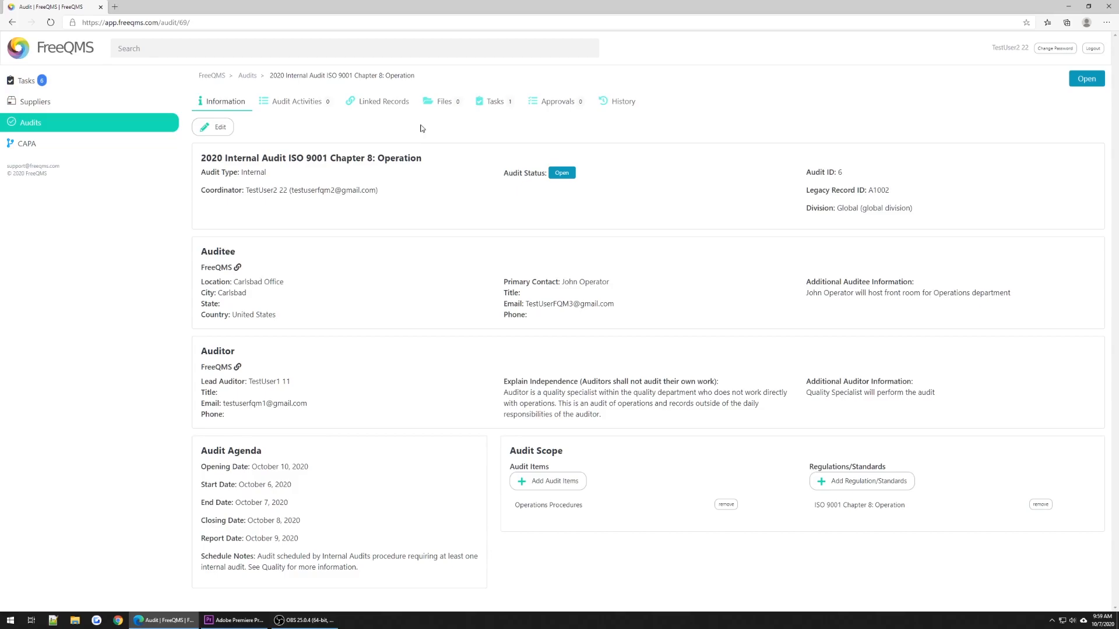
mouse_move(269, 130)
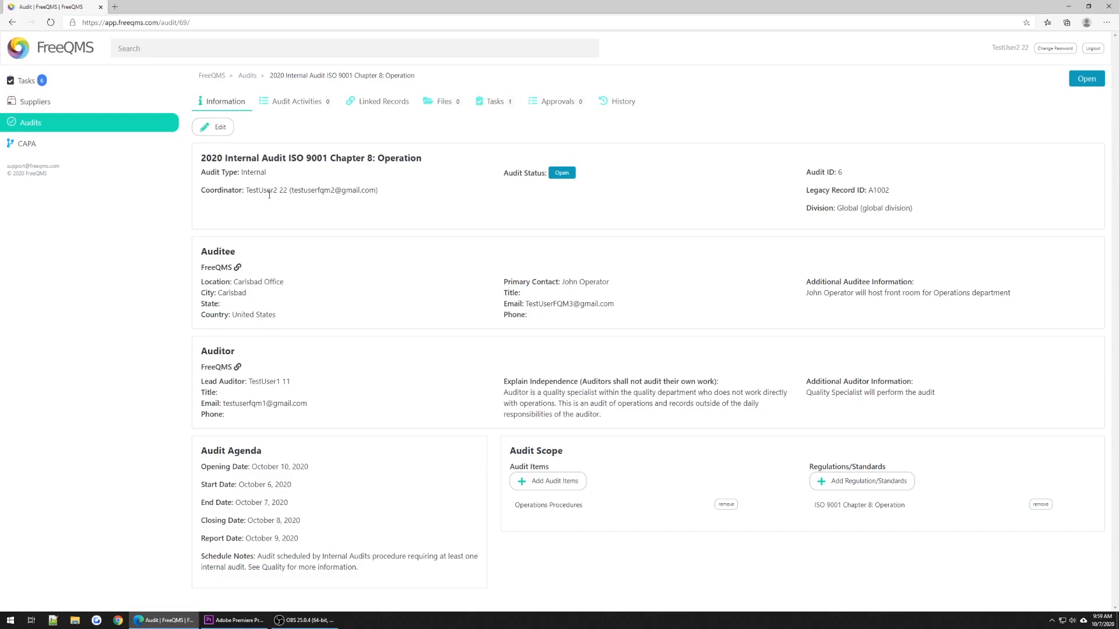
mouse_move(299, 528)
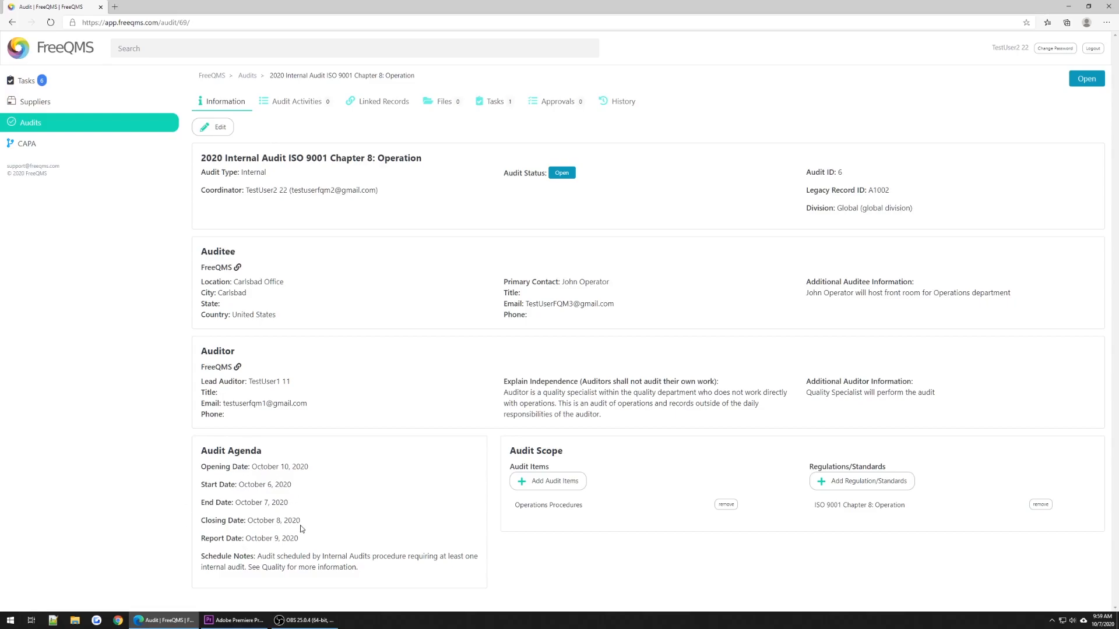
mouse_move(309, 525)
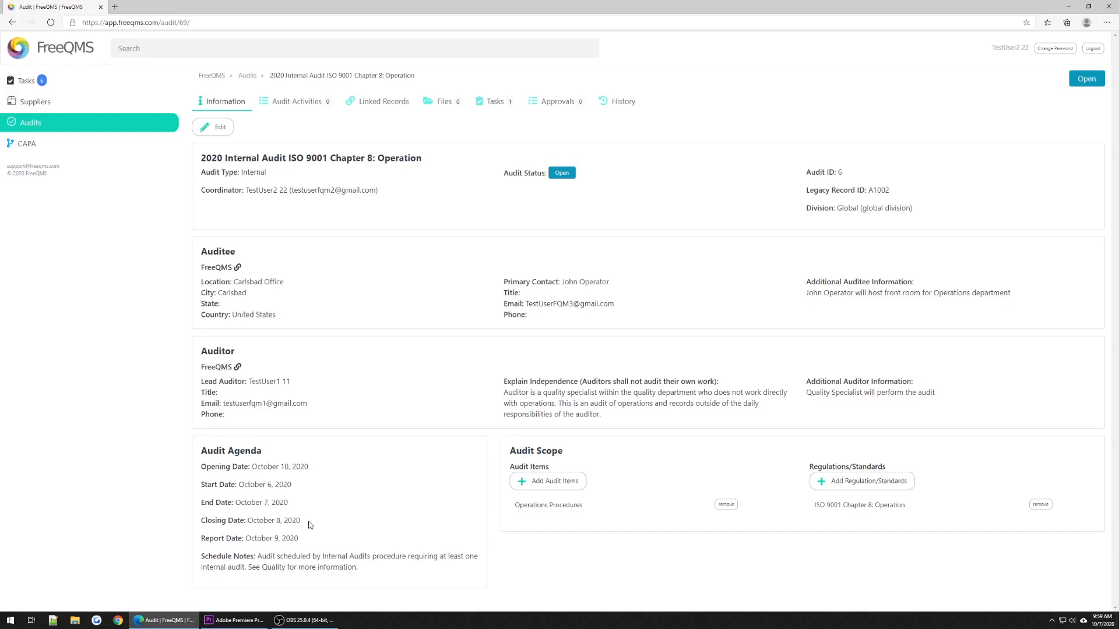
mouse_move(478, 511)
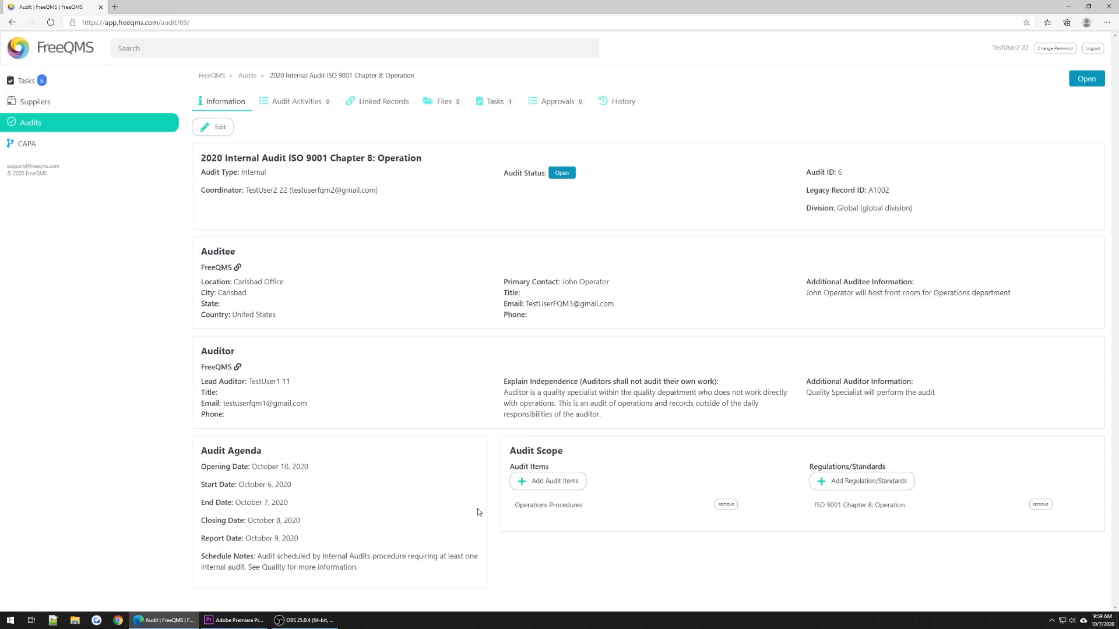
mouse_move(892, 507)
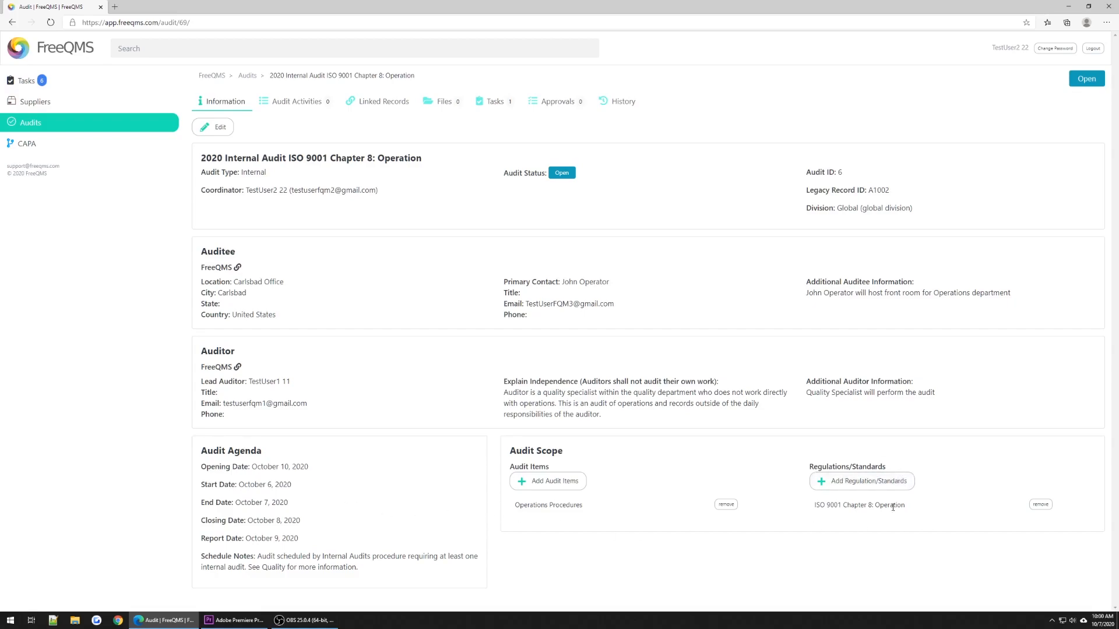
mouse_move(913, 516)
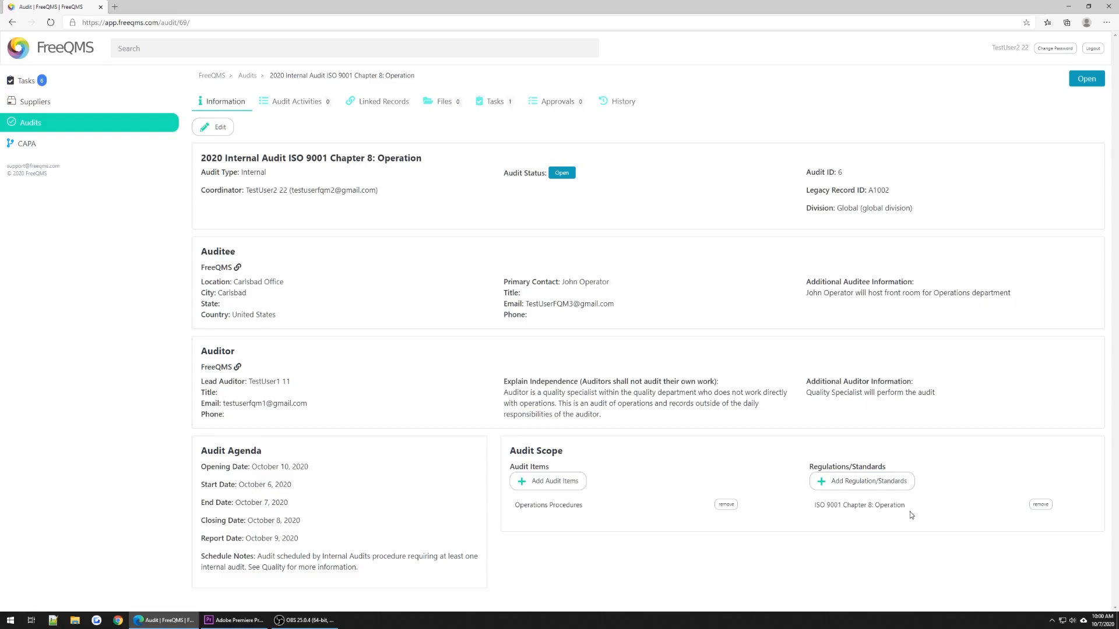
mouse_move(689, 102)
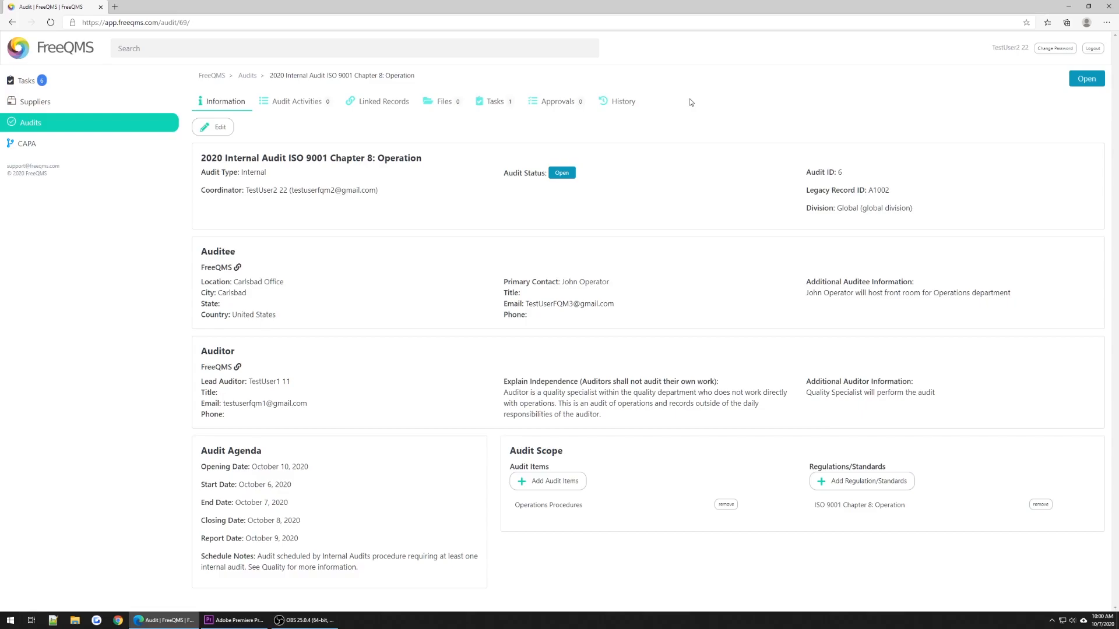
mouse_move(443, 101)
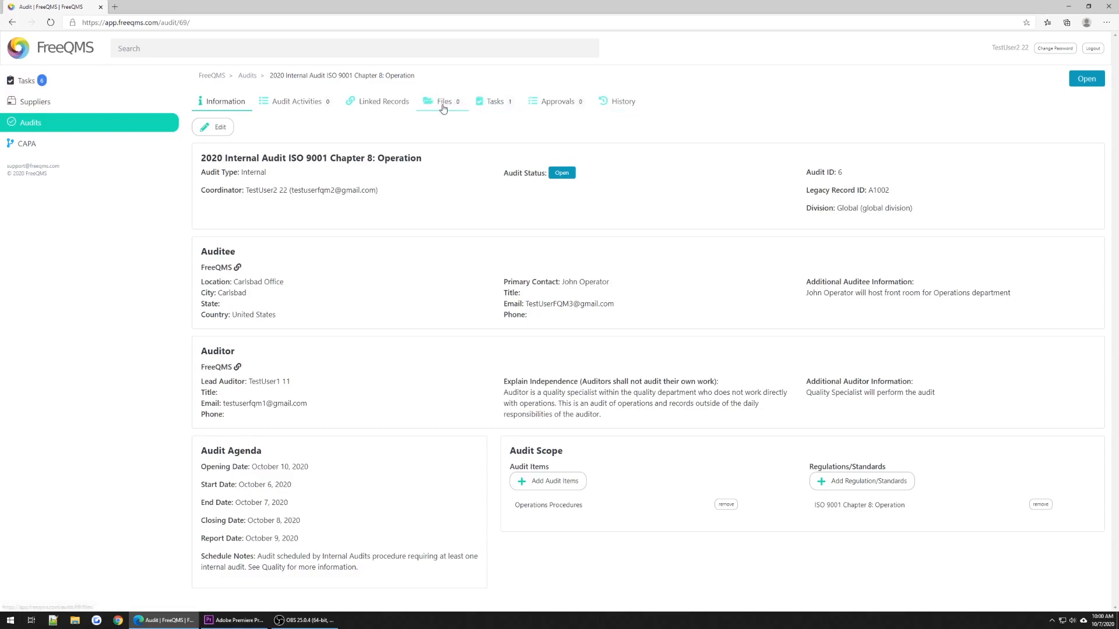
Upload A1002 2020 Internal Audit Operations Report.docx to the audit's Files tab.
click(443, 102)
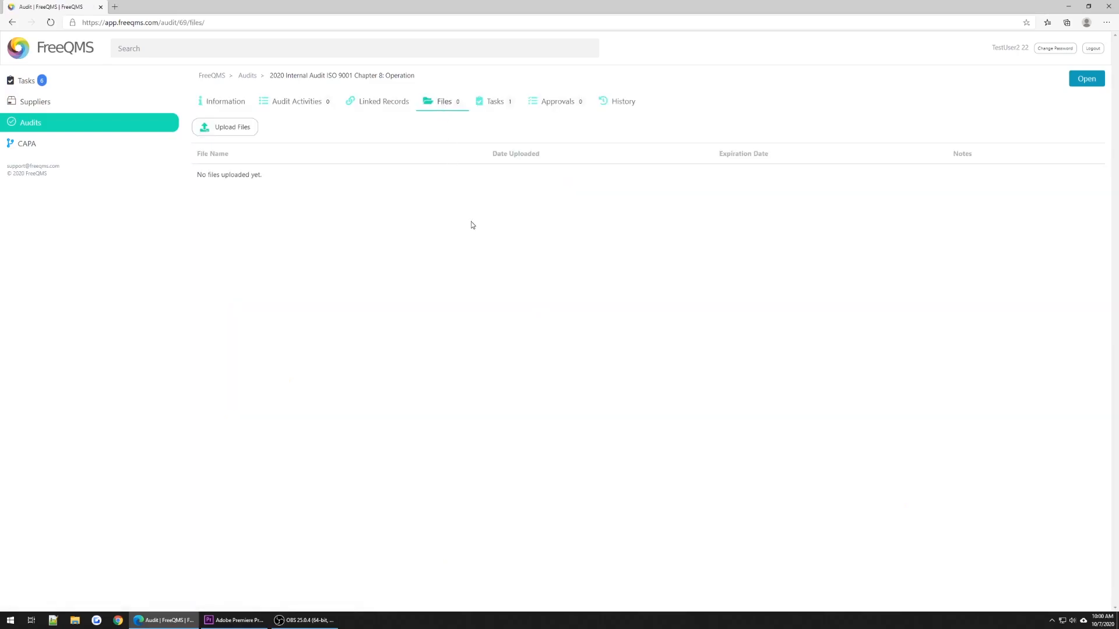
mouse_move(250, 144)
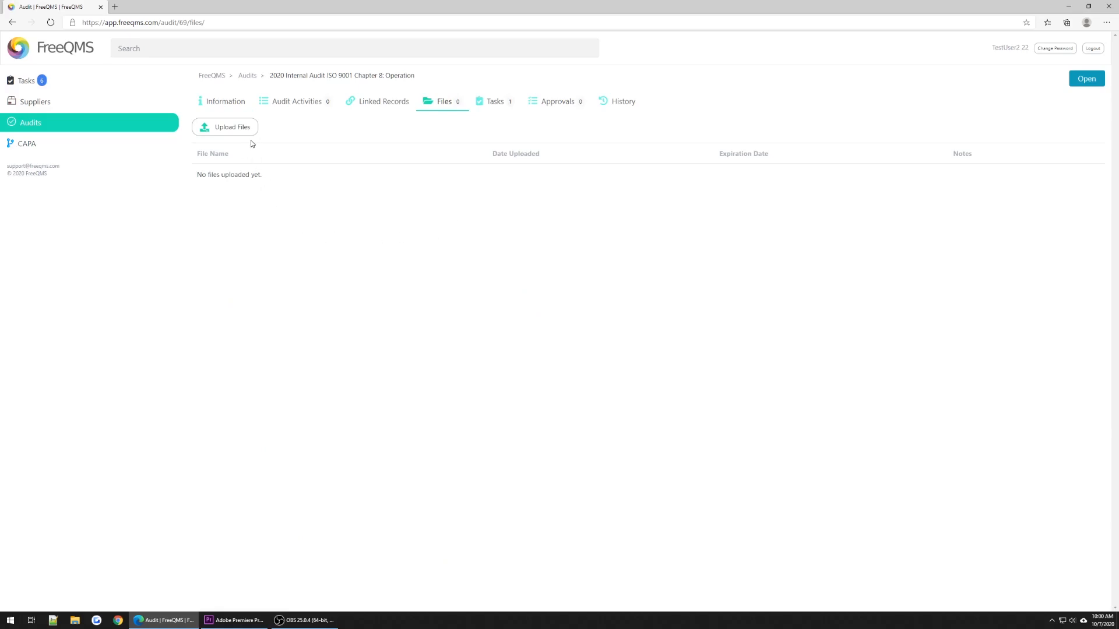
click(225, 126)
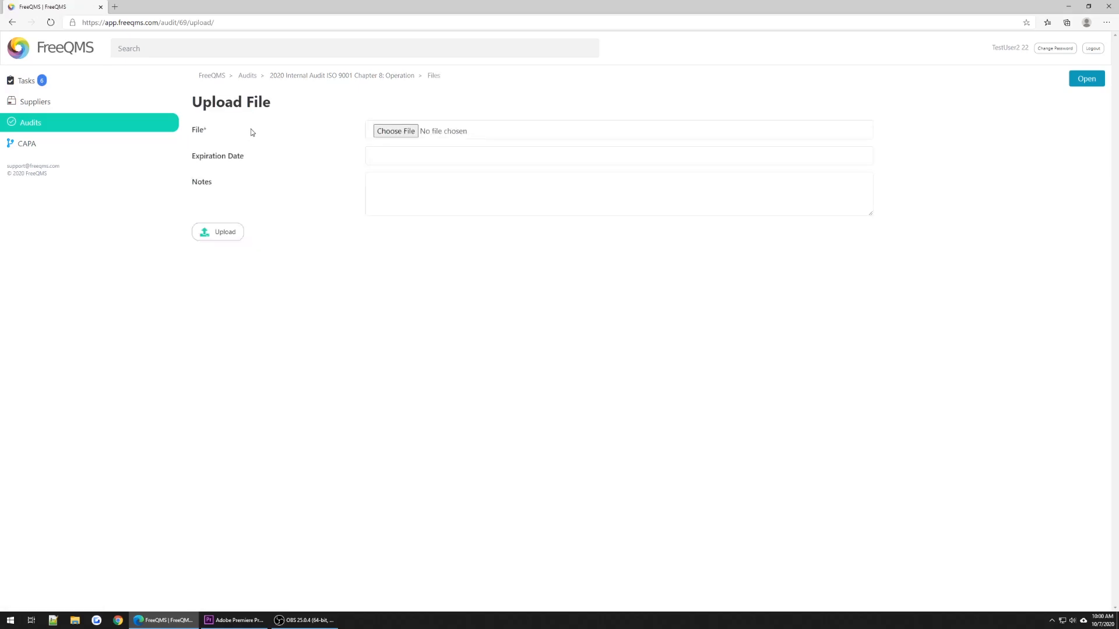
mouse_move(284, 131)
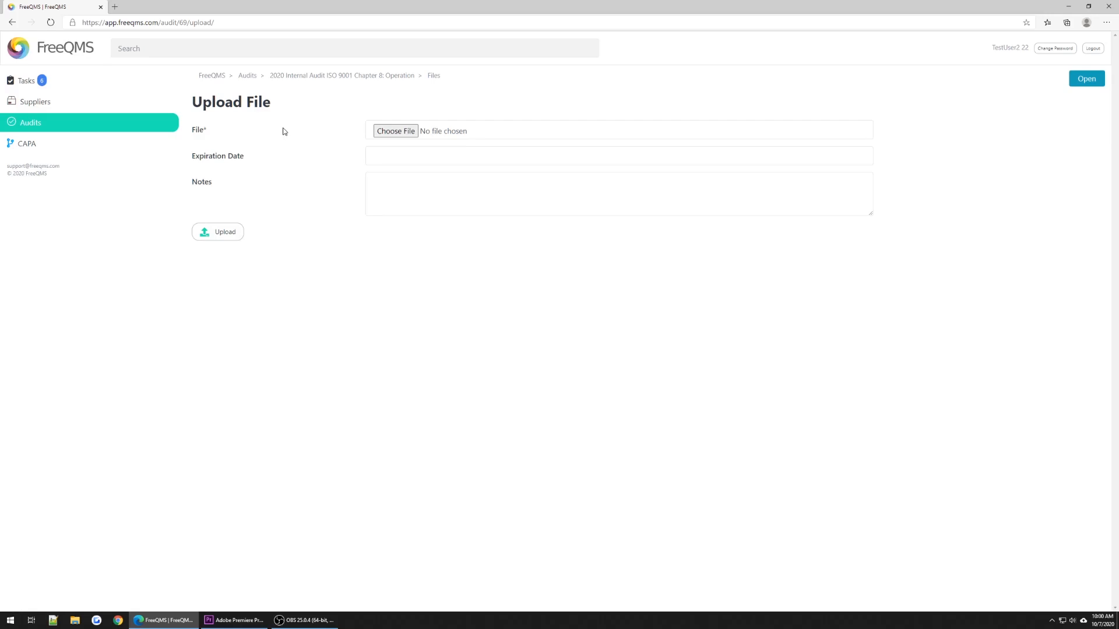
click(395, 130)
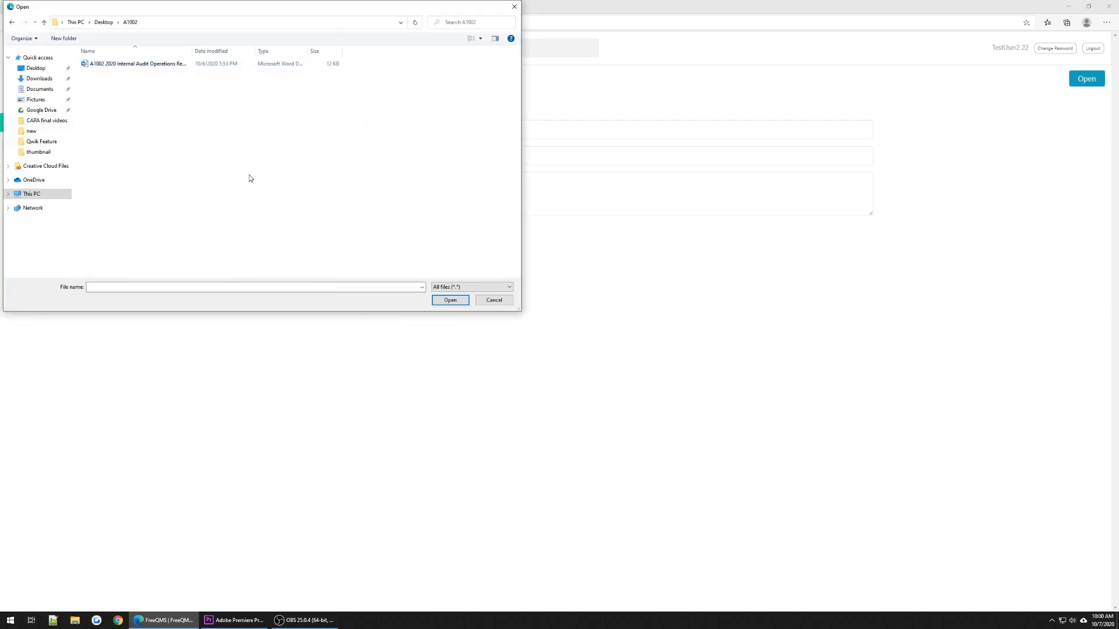
click(137, 63)
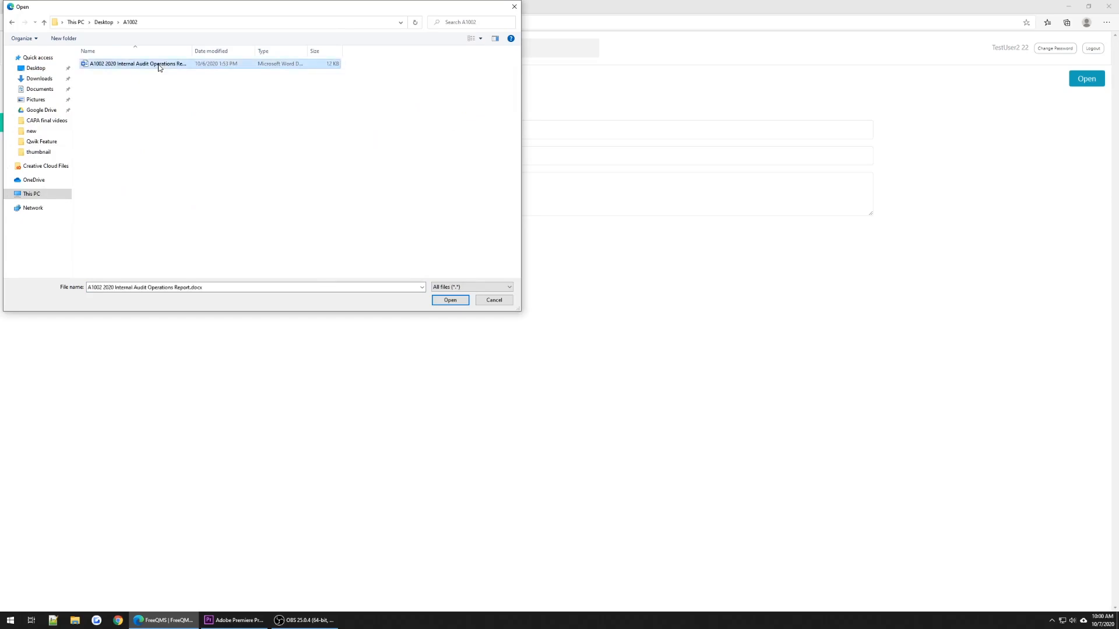
click(449, 299)
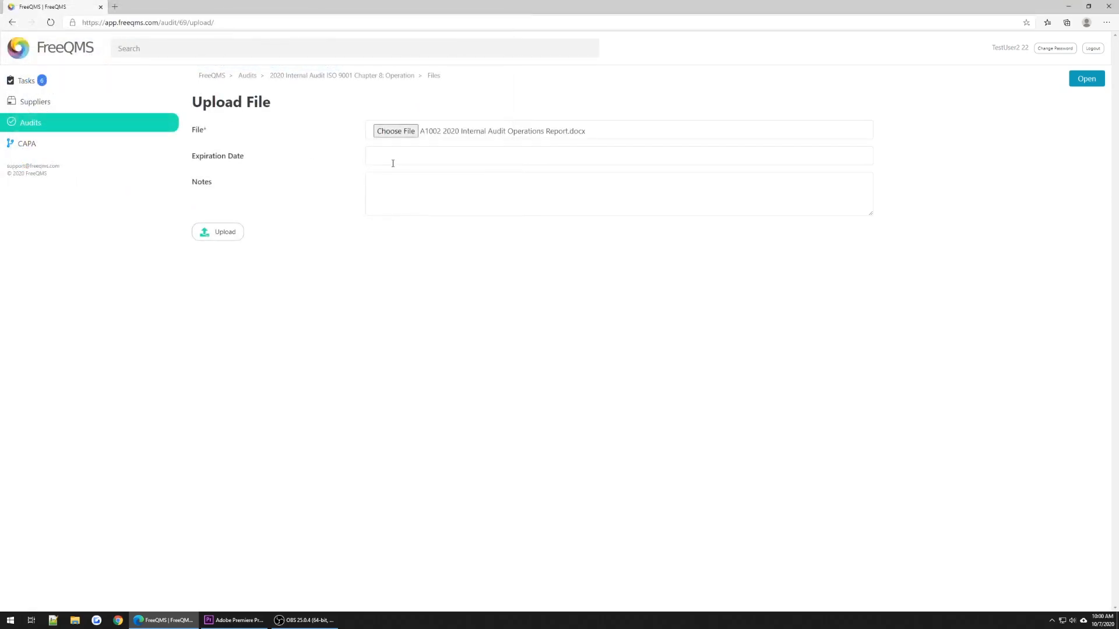
click(217, 232)
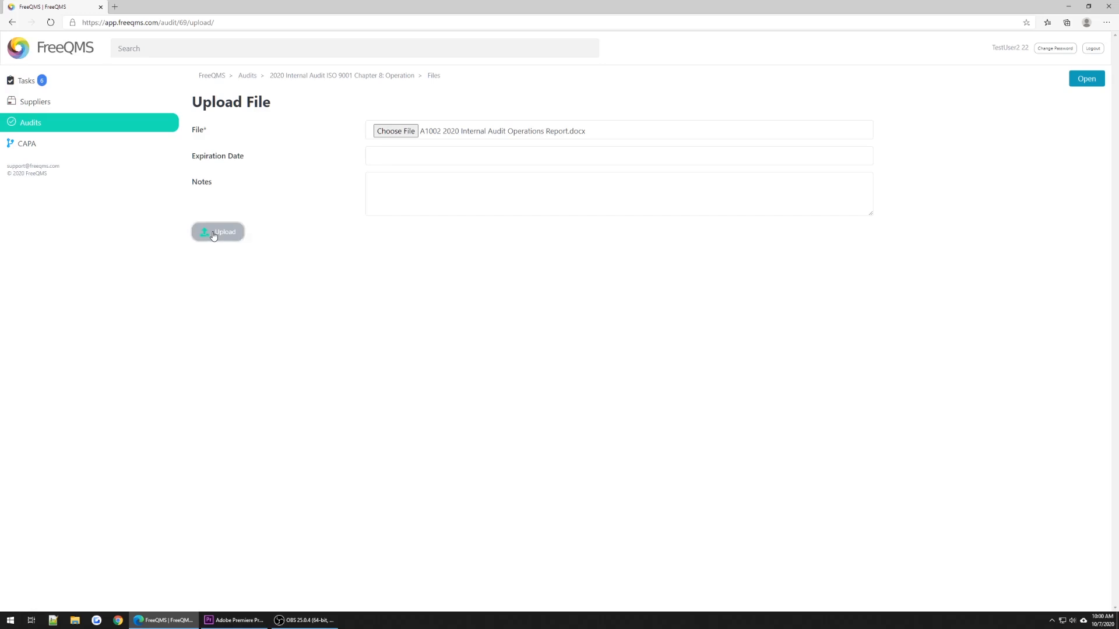
click(217, 231)
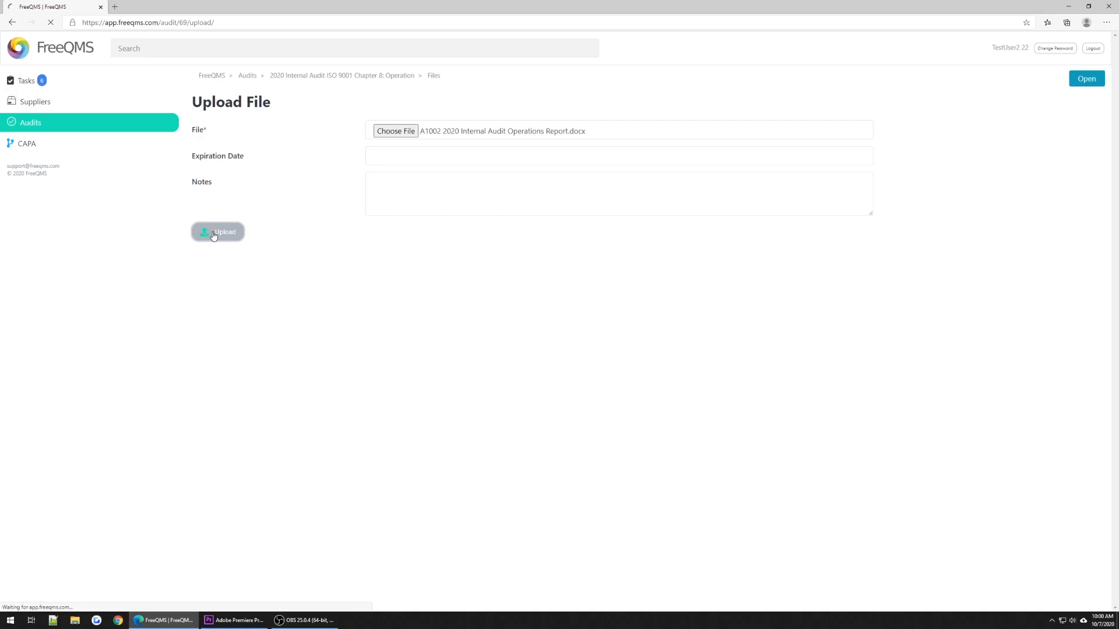
click(217, 232)
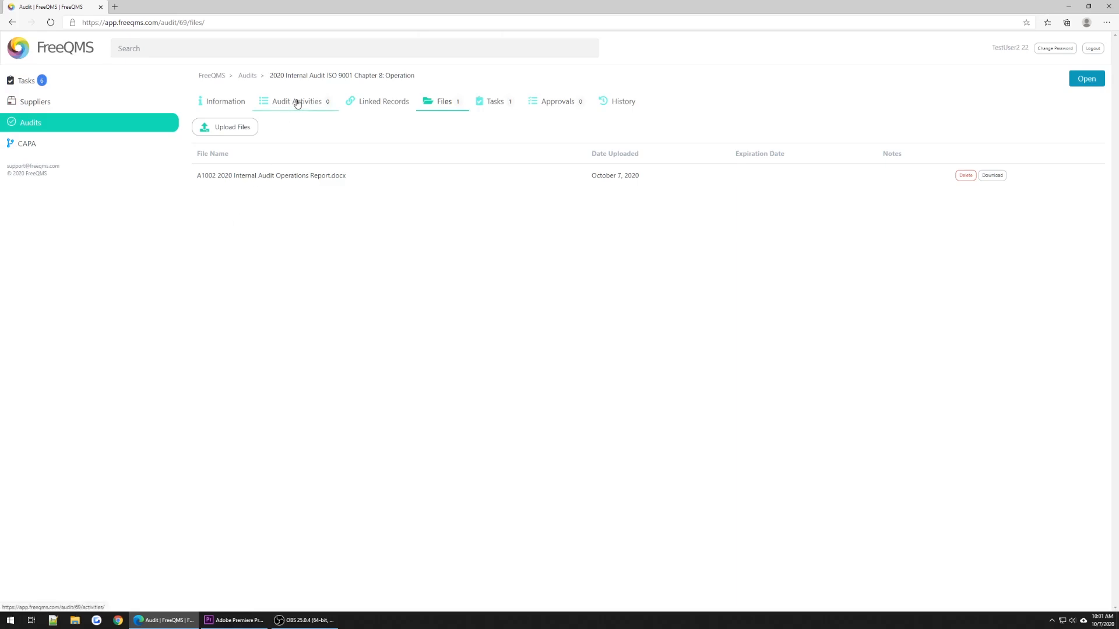
Switch to the audit record's Audit Activities tab, which has no activities yet.
click(295, 101)
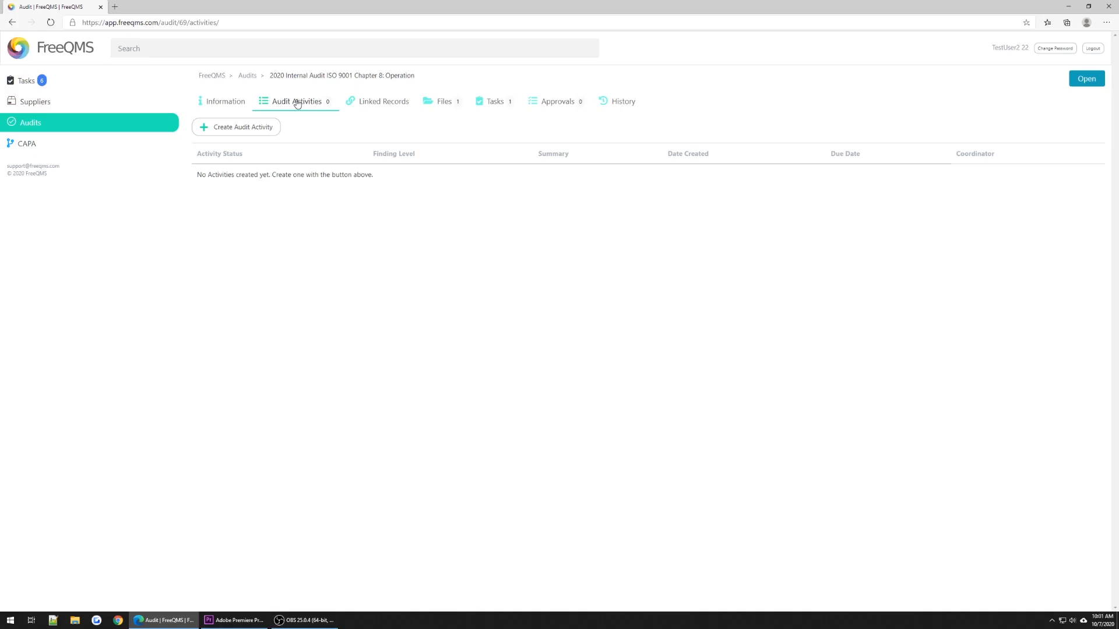
Draft activity 'No Procedure for Acceptance Activities': Minor Nonconformance, New, due October 14, 2020.
click(242, 127)
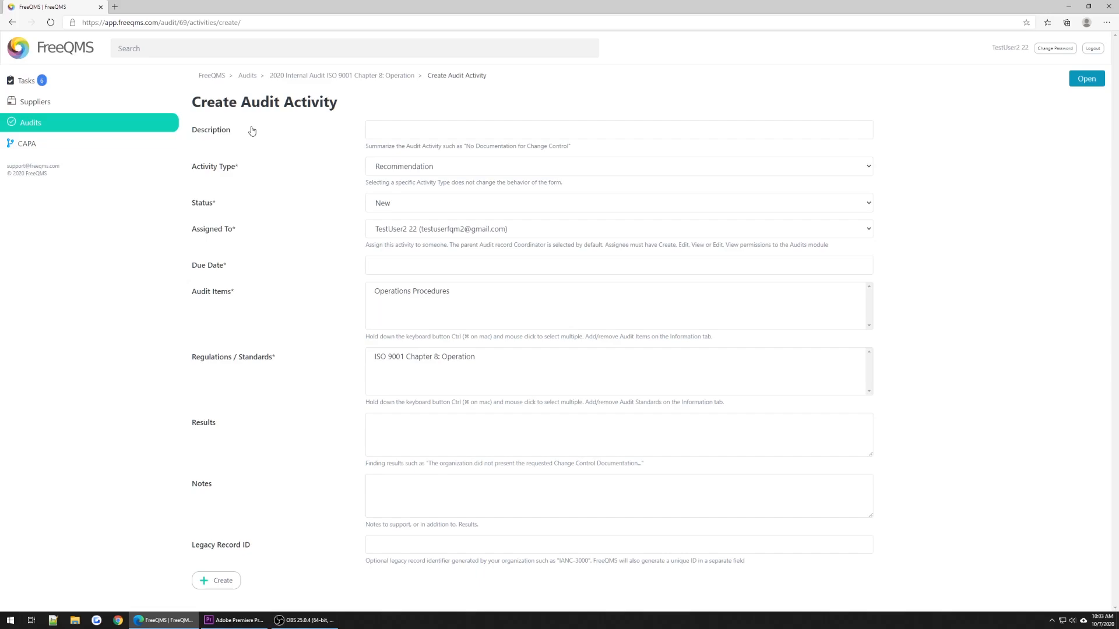
mouse_move(378, 170)
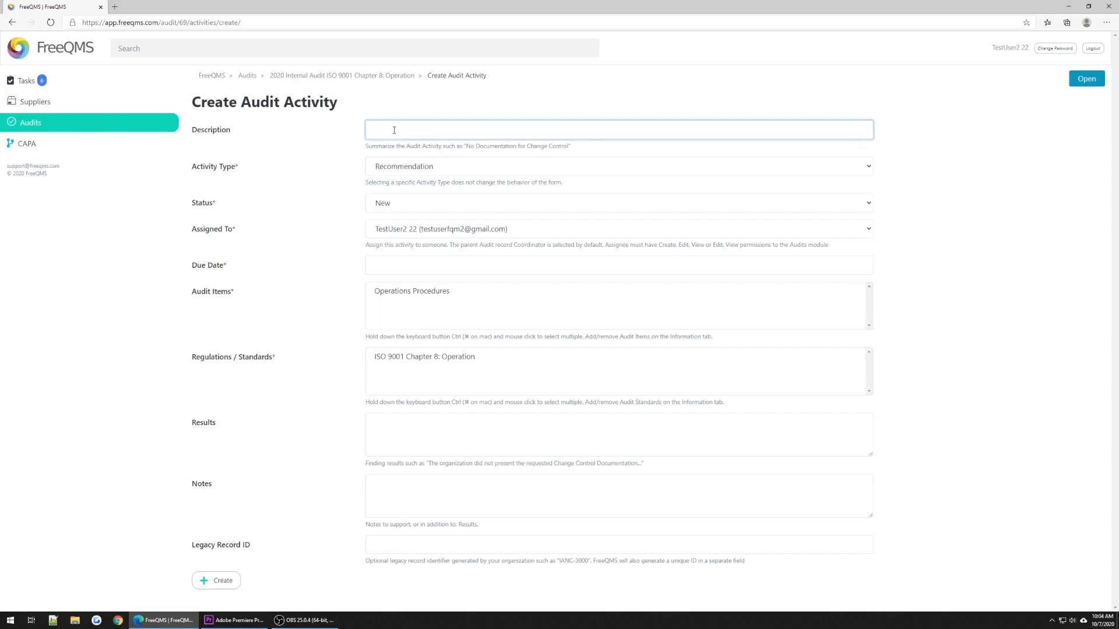
text(No)
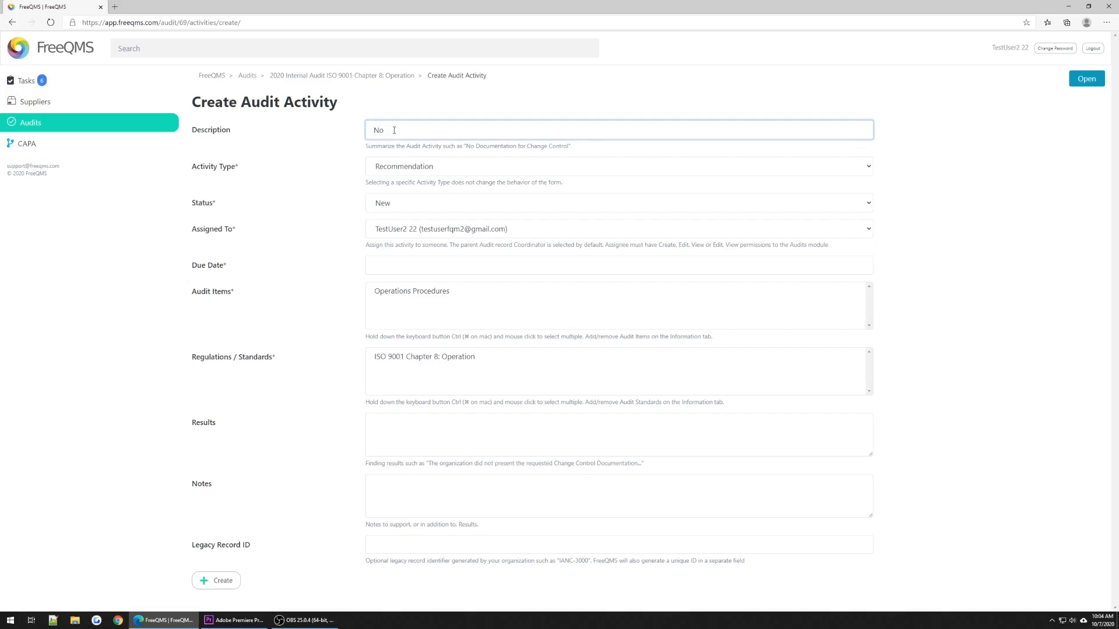
text(Procedure for Acc)
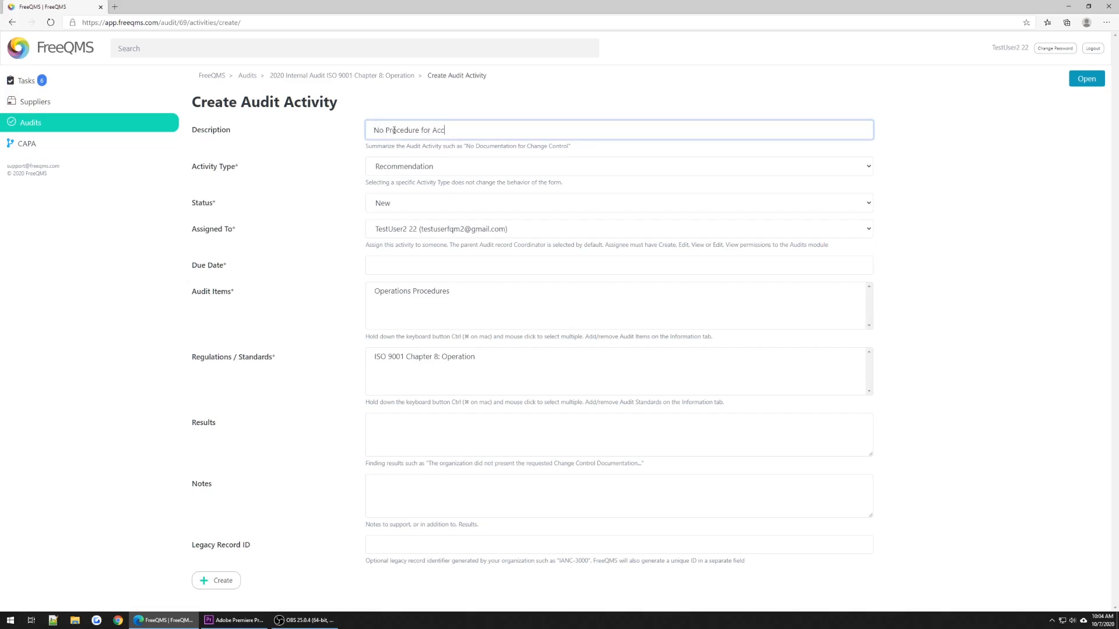
text(eptance Activities)
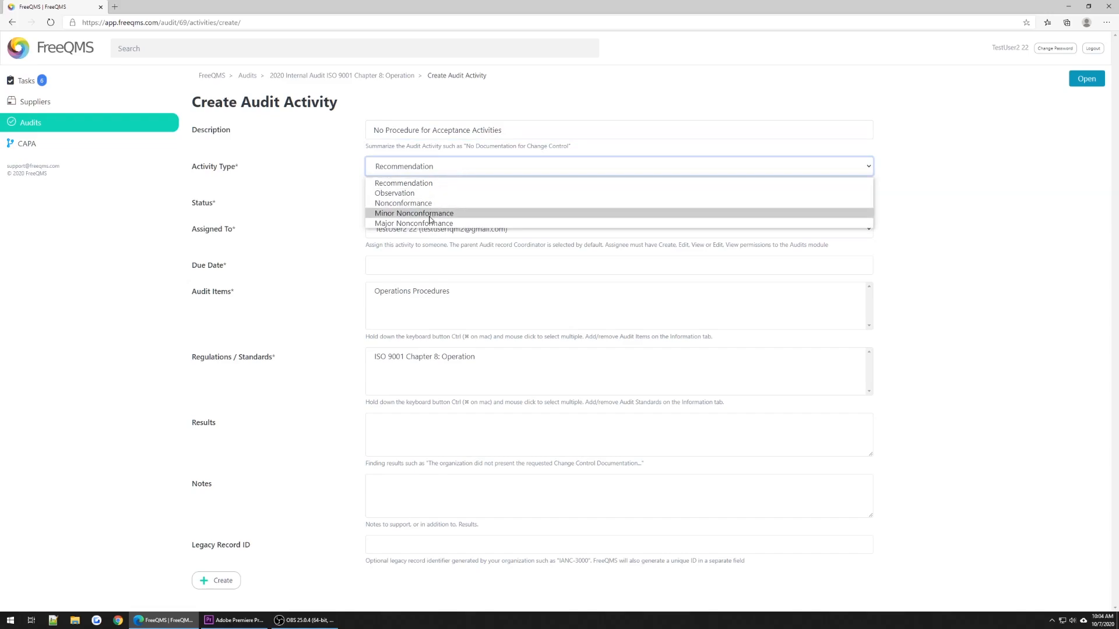
click(414, 213)
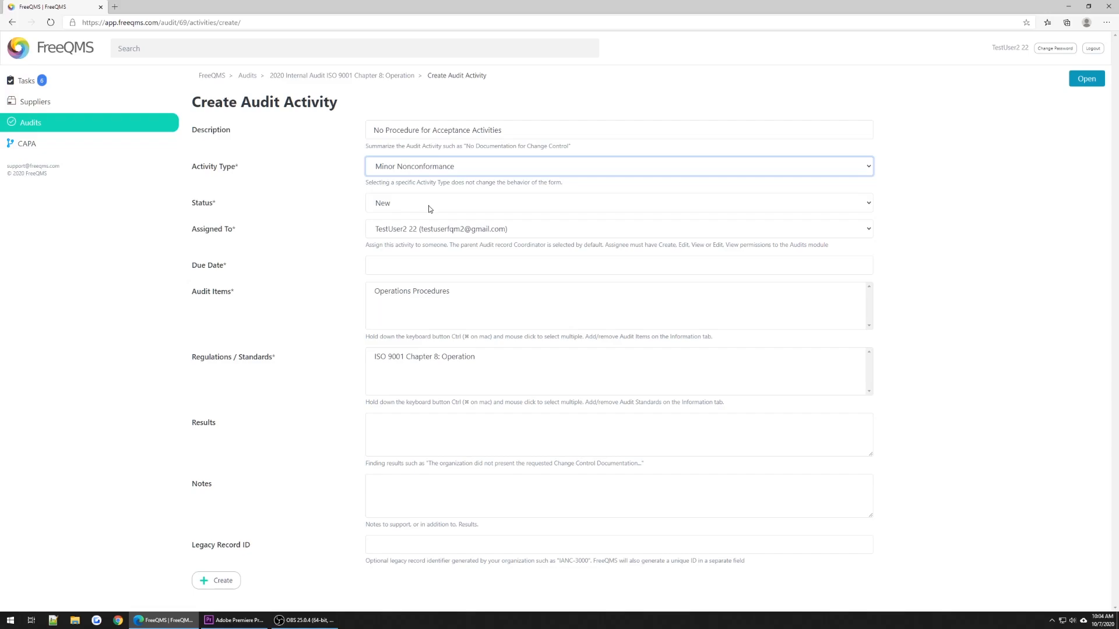
mouse_move(425, 209)
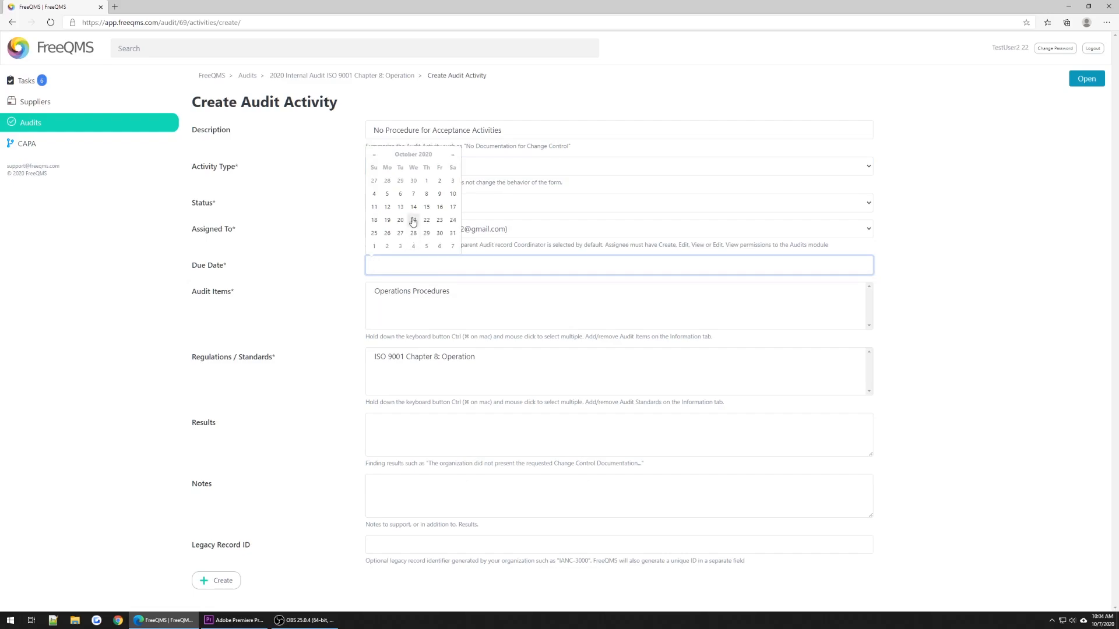
click(413, 207)
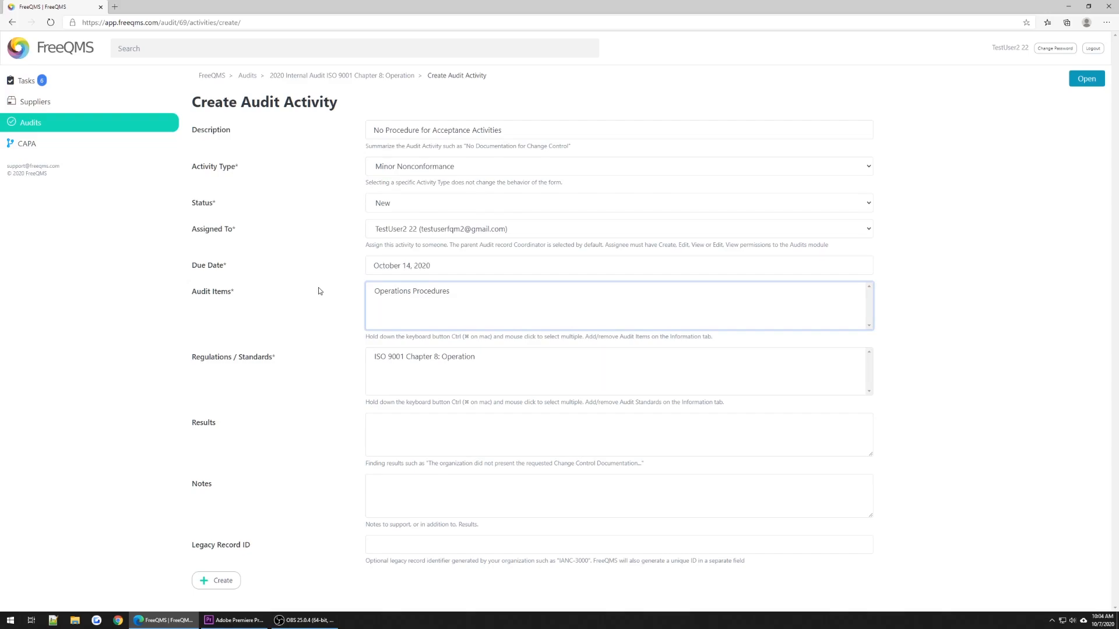
mouse_move(451, 296)
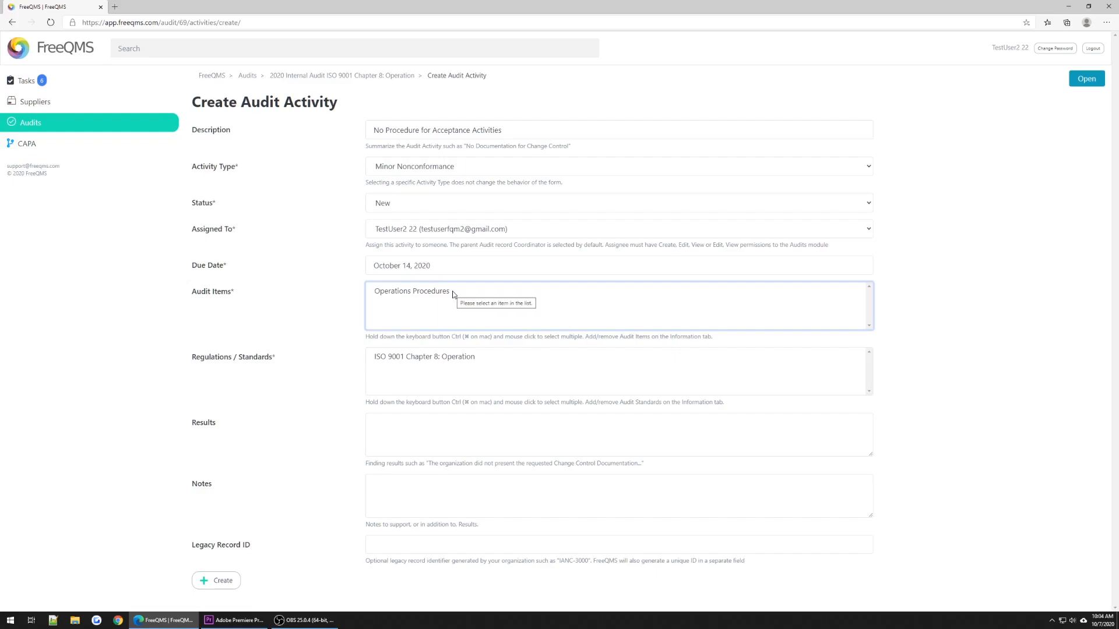
Link the draft activity to the Operations Procedures audit item.
click(411, 290)
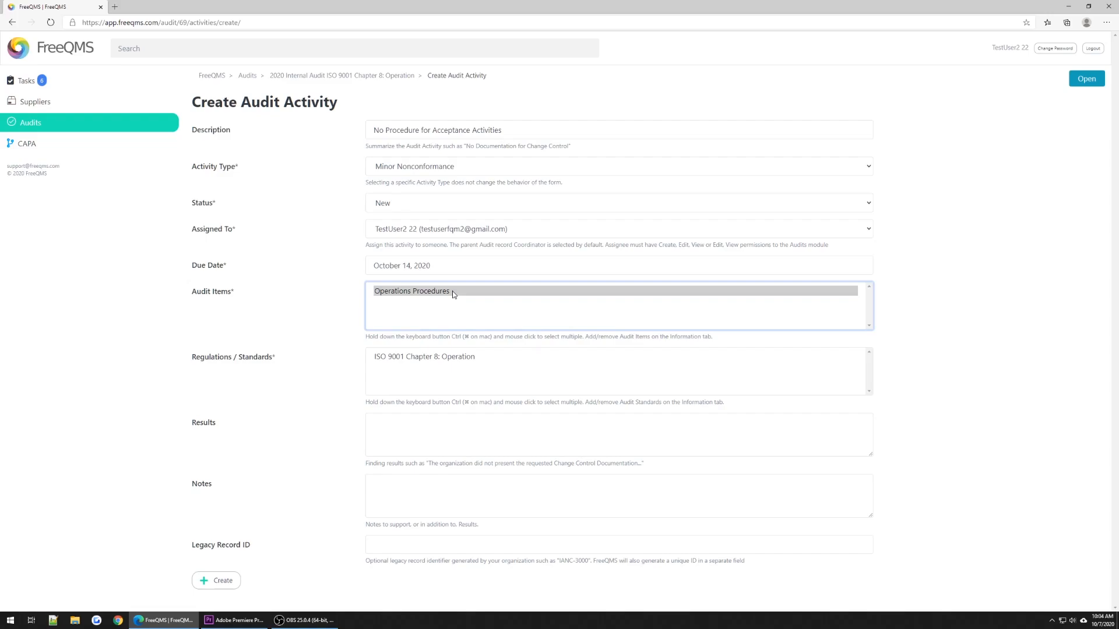
mouse_move(441, 358)
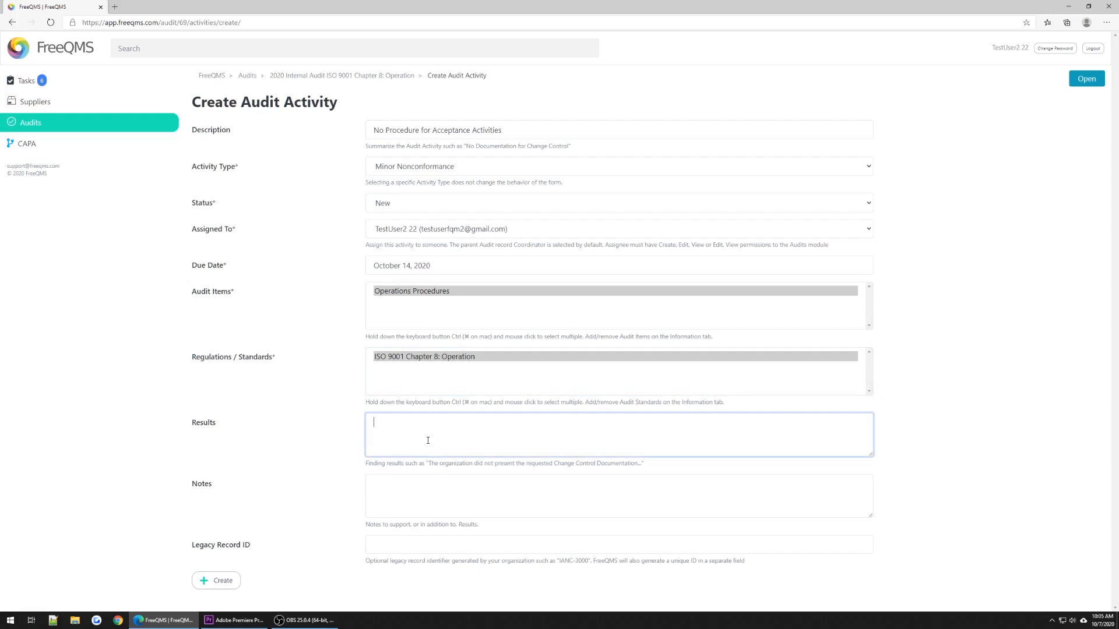
Enter the Results finding against ISO 9001 Chapter 8: Operations.
text(There is a finding a)
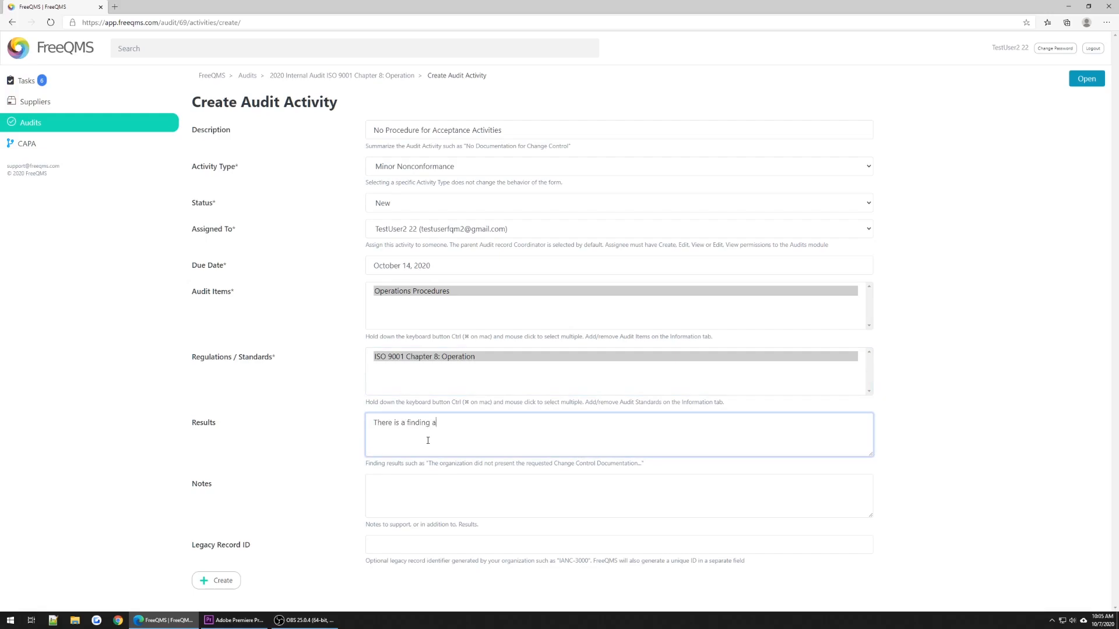
text(gainst ISO 9001 Chapter 8: o)
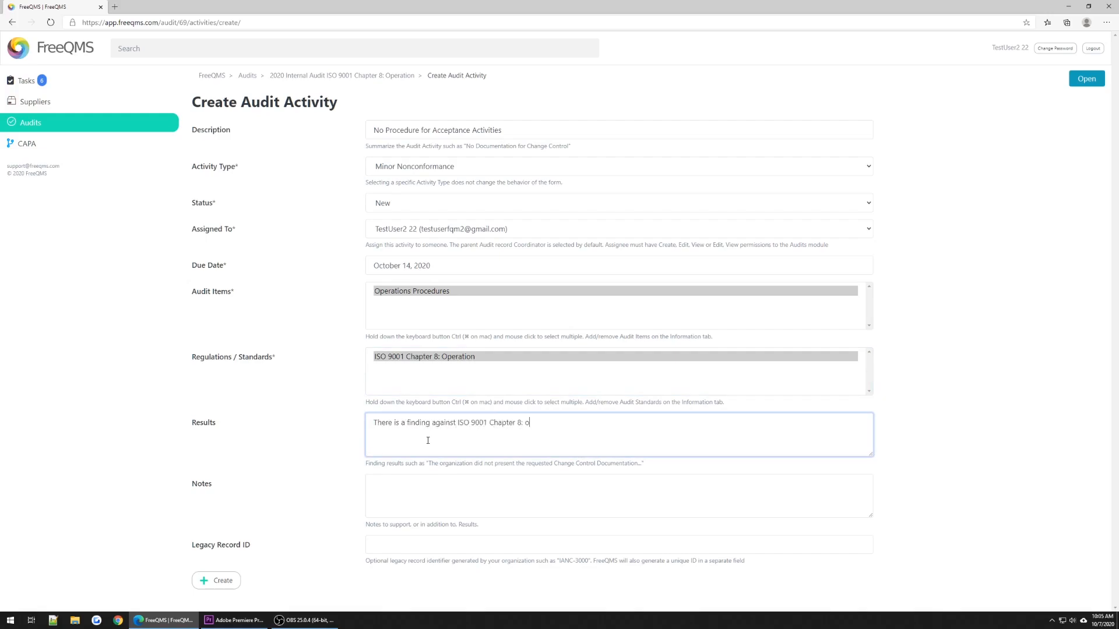
text(perations. The company could not produce a procedure that established criteria for acceptance activities.)
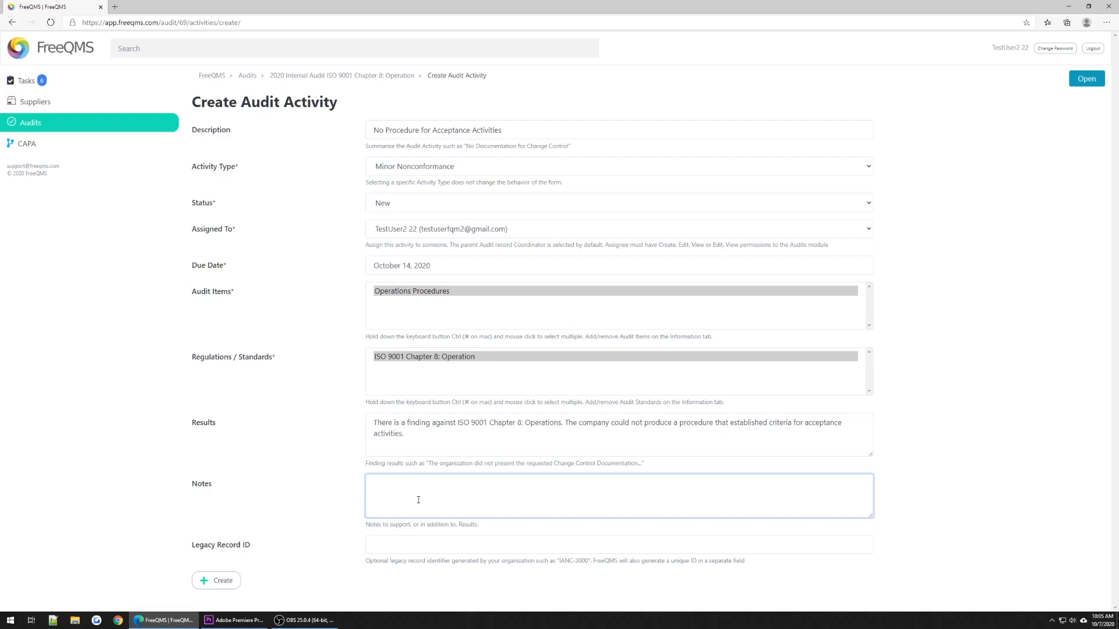
Write notes on the missing acceptance-activities procedure, quoting ISO 9001 clause 8.1 b) 2).
text(During the audit the auditor found inconci)
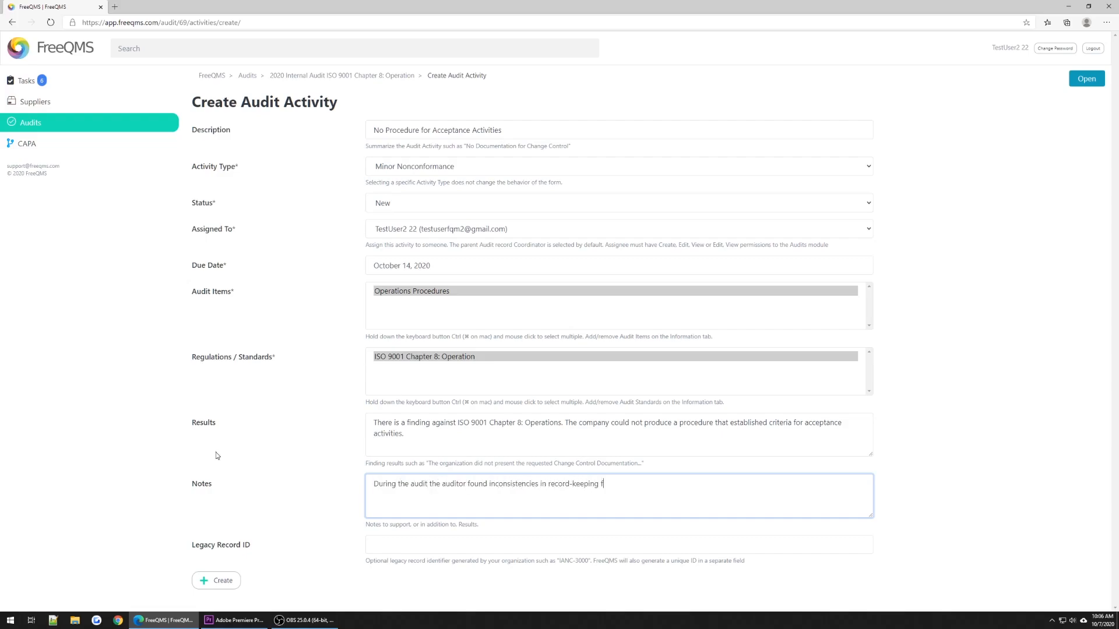
text(or acceptance activities. The auditor asked Jog)
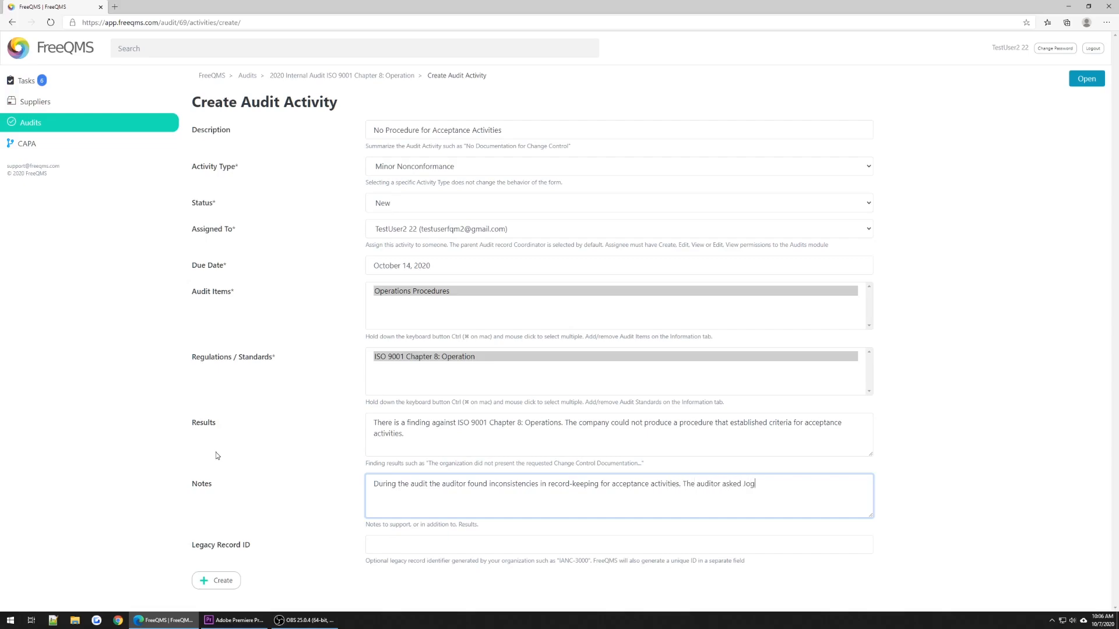
text(hn Operator, as representa)
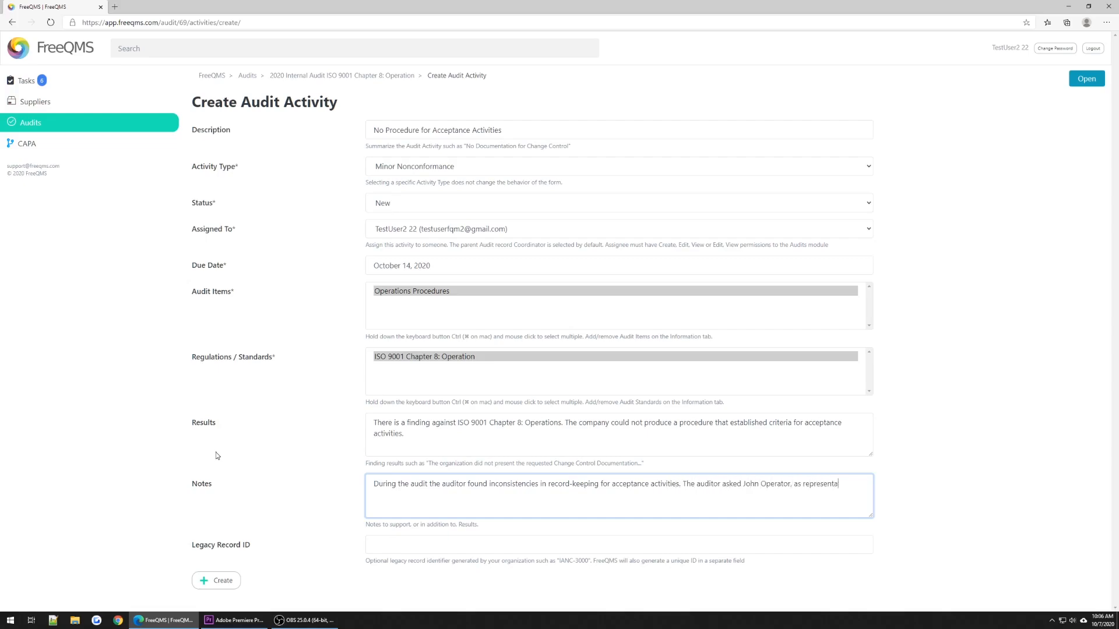
text(ive of the company's operations department)
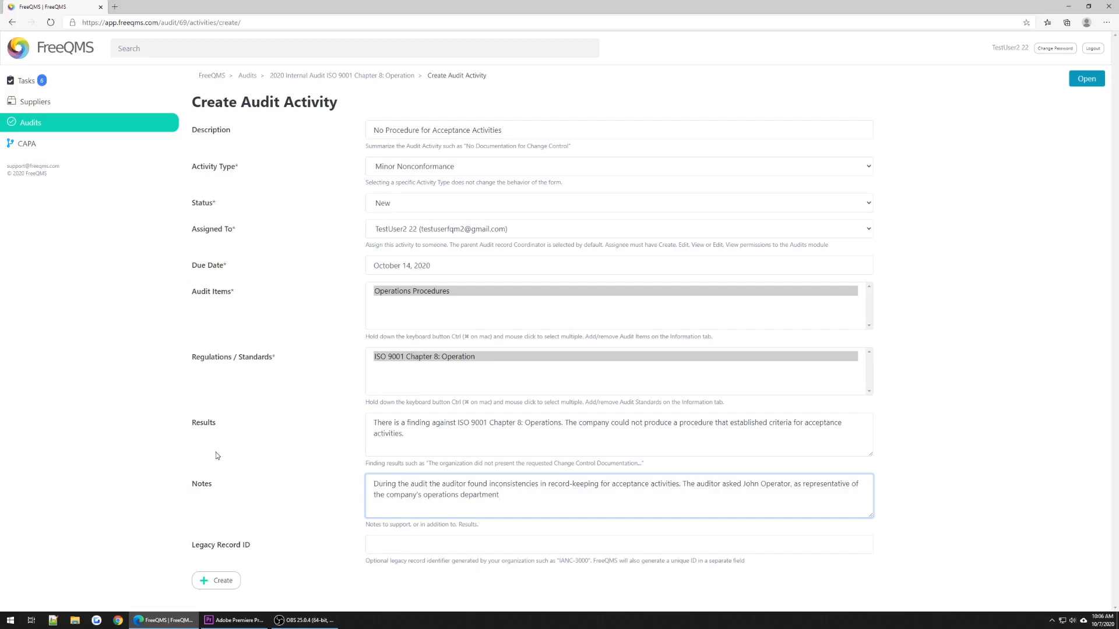
text(, to present the company's procedure on acceptance a)
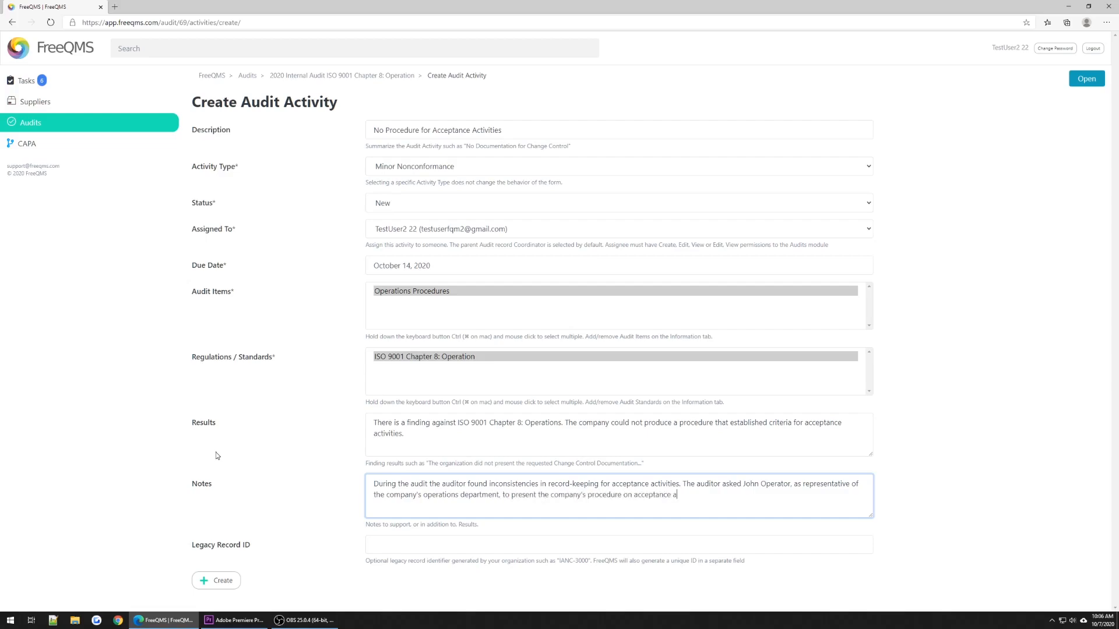
text(ctivities or any procedure which satisfied the following clause:)
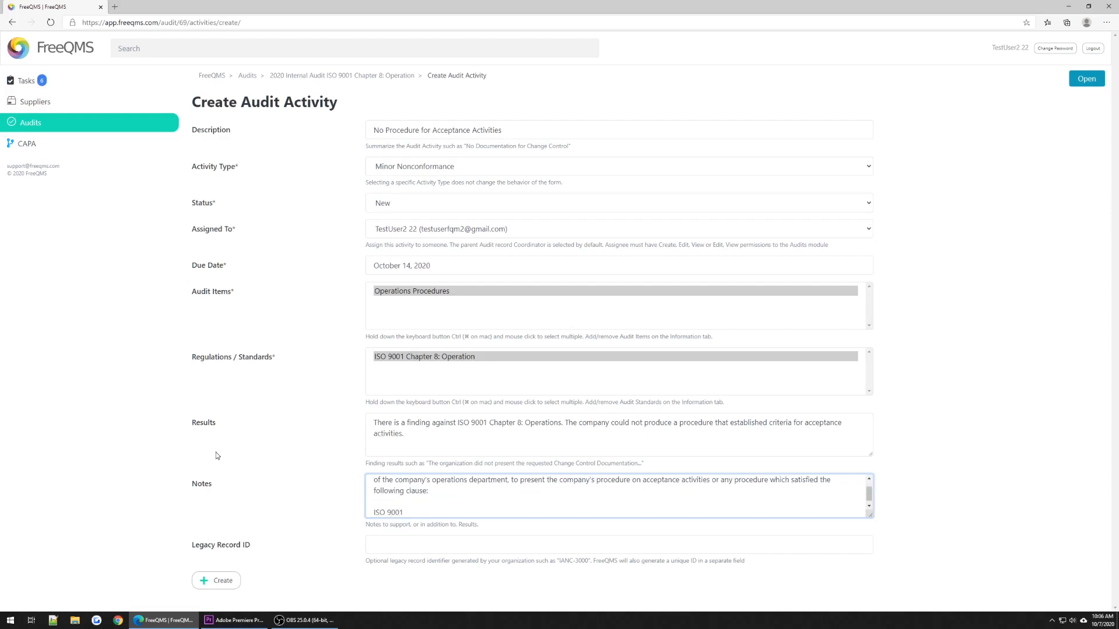
text(8.1, b, 2)
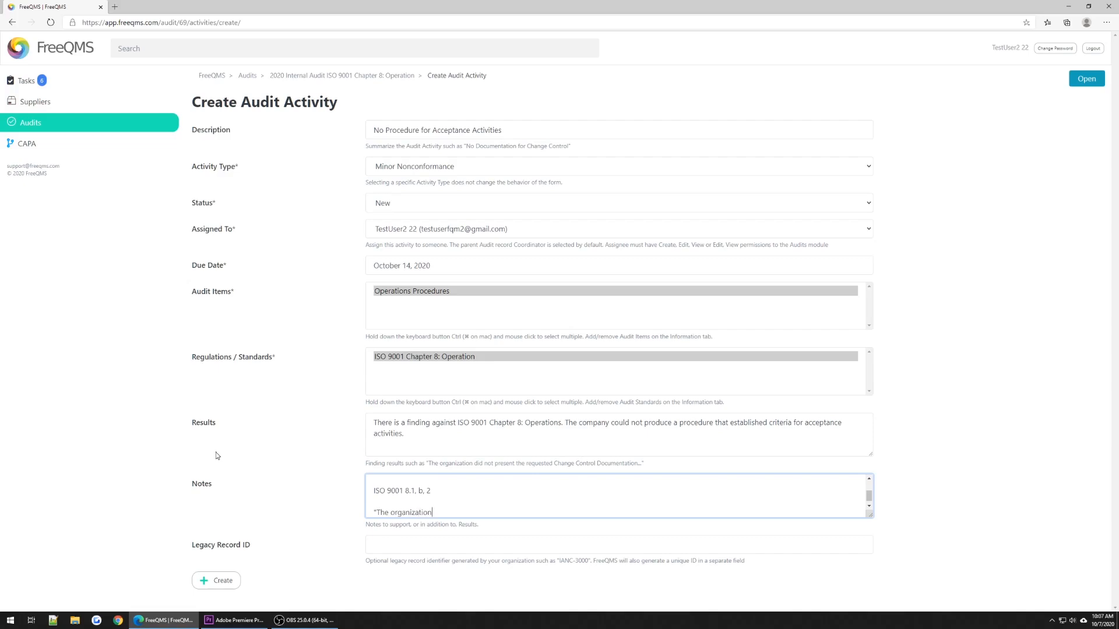
text(shall plan, implement and control the process)
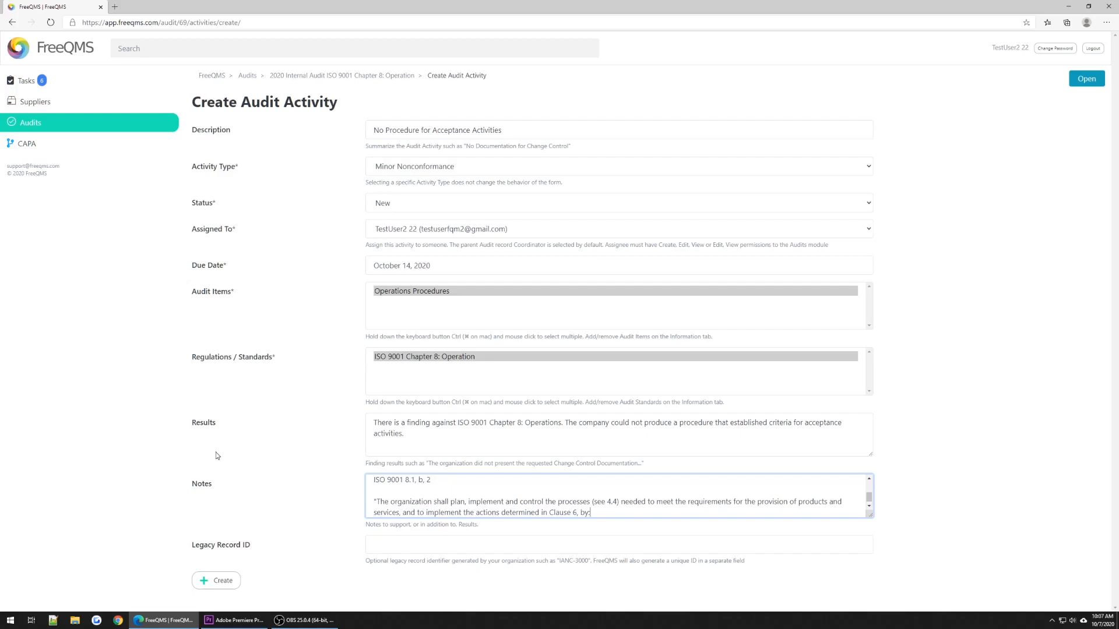
text(b) establishing criteria for:)
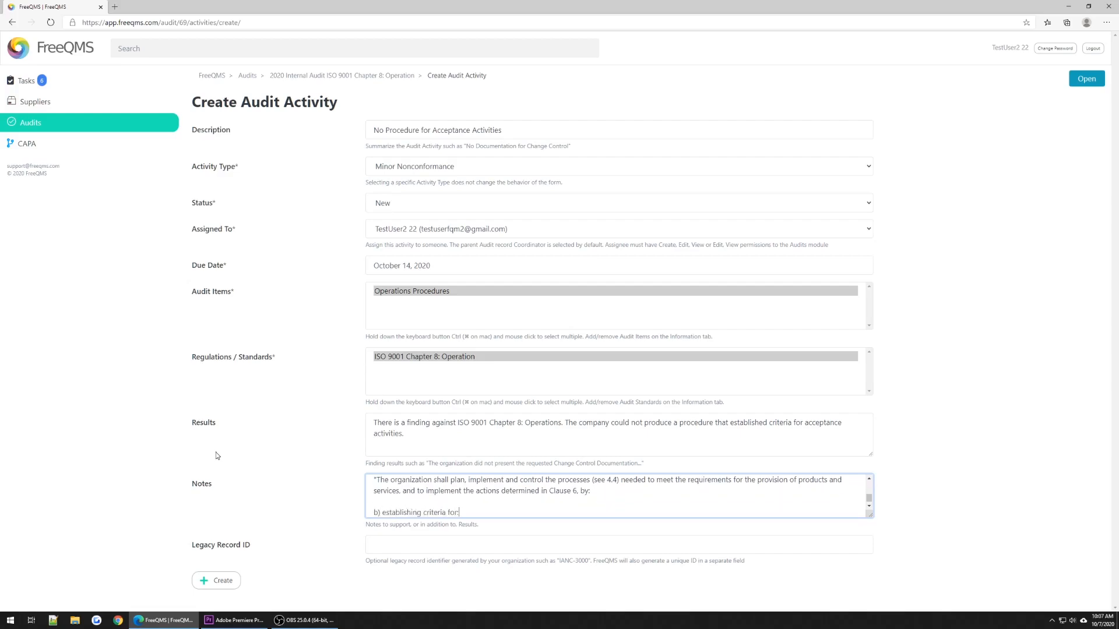
text(2) the acce4ptance of products and services)
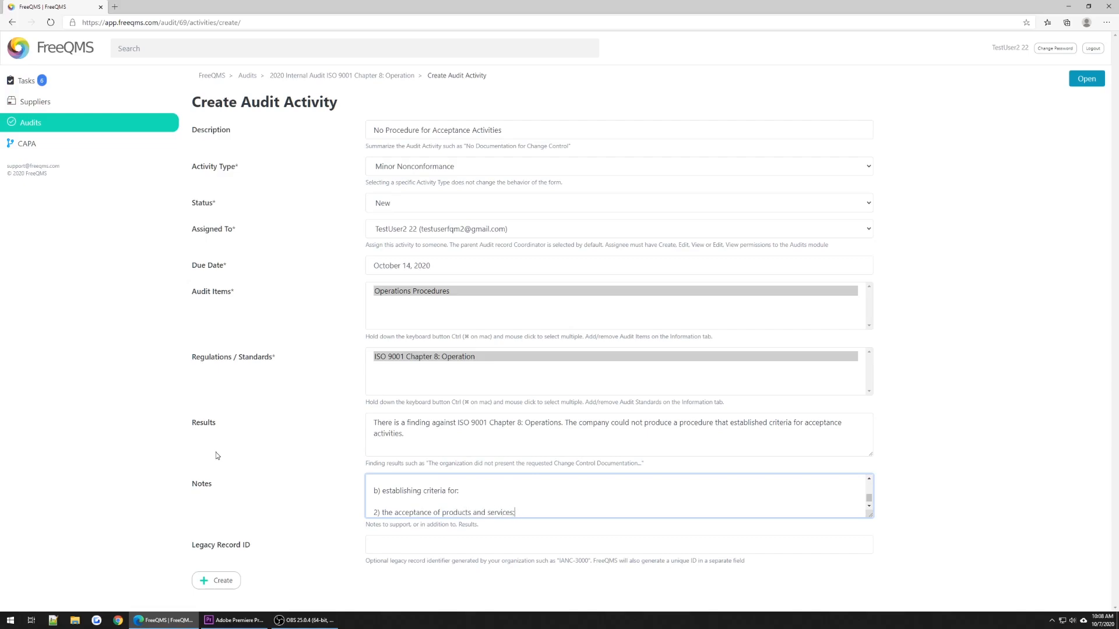
text(;)
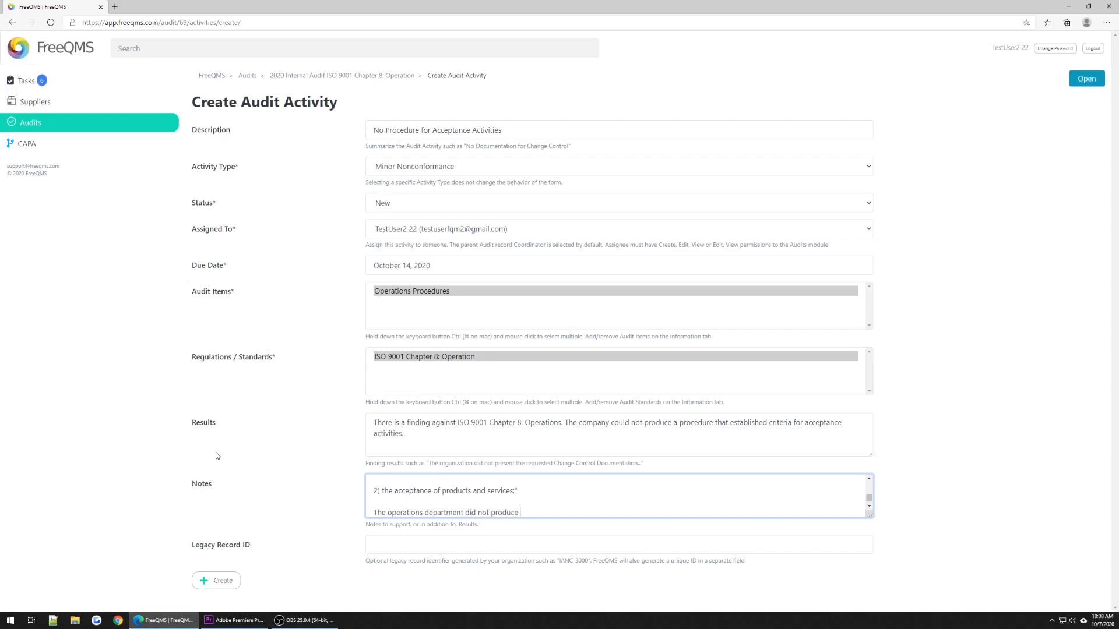
text(a procedure that establishes criteria for)
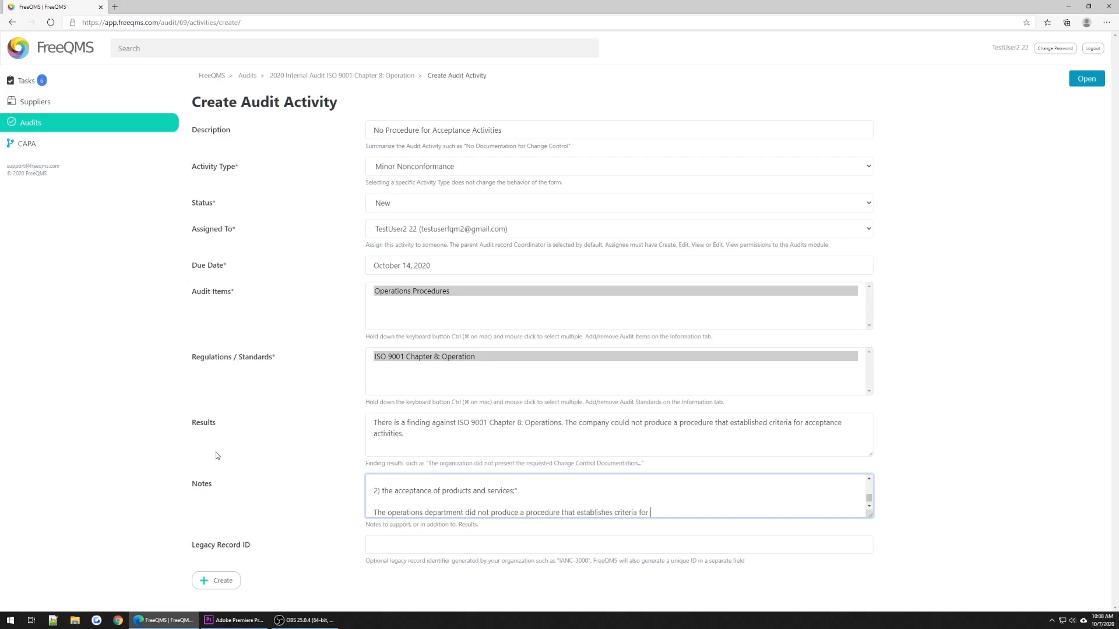
text(the acceptance of products and services which results in inadequate control of acceptance ac)
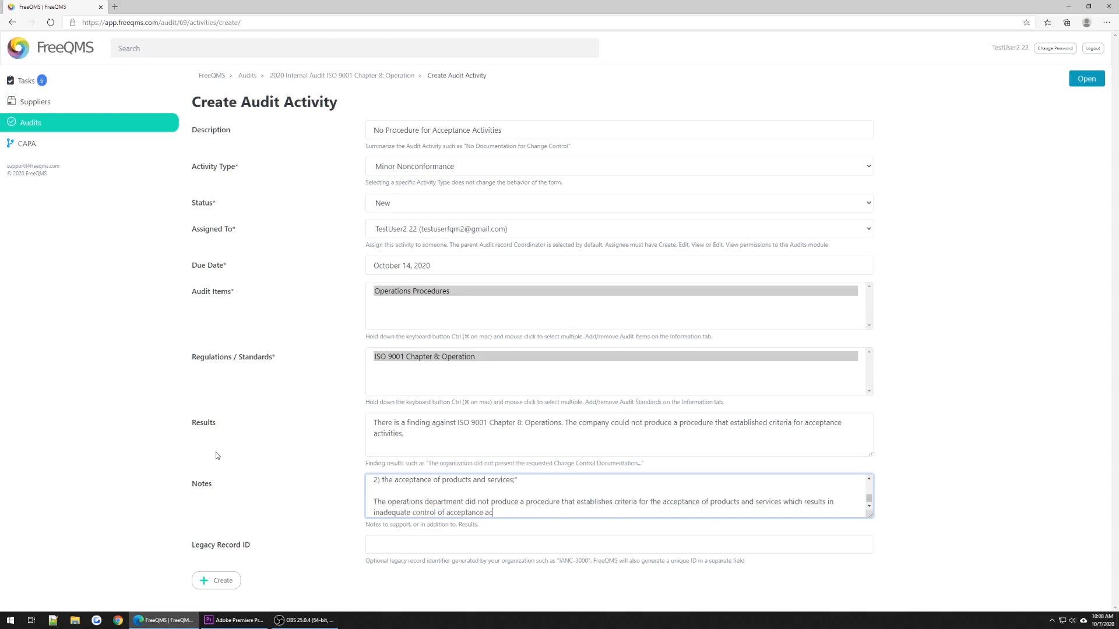
text(tivities.)
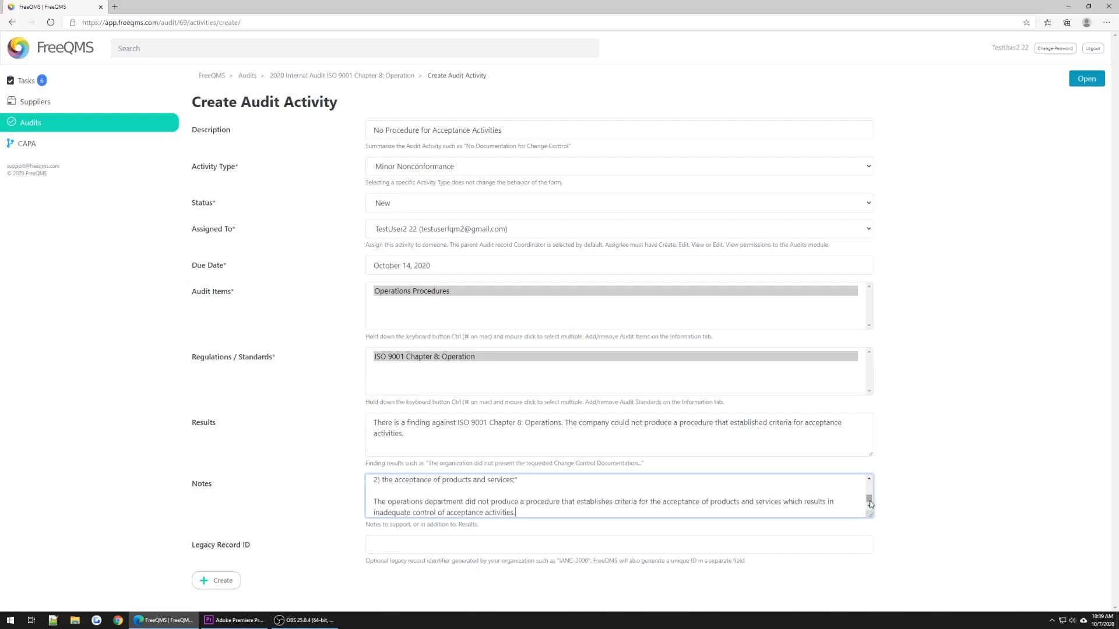
scroll(up, 3)
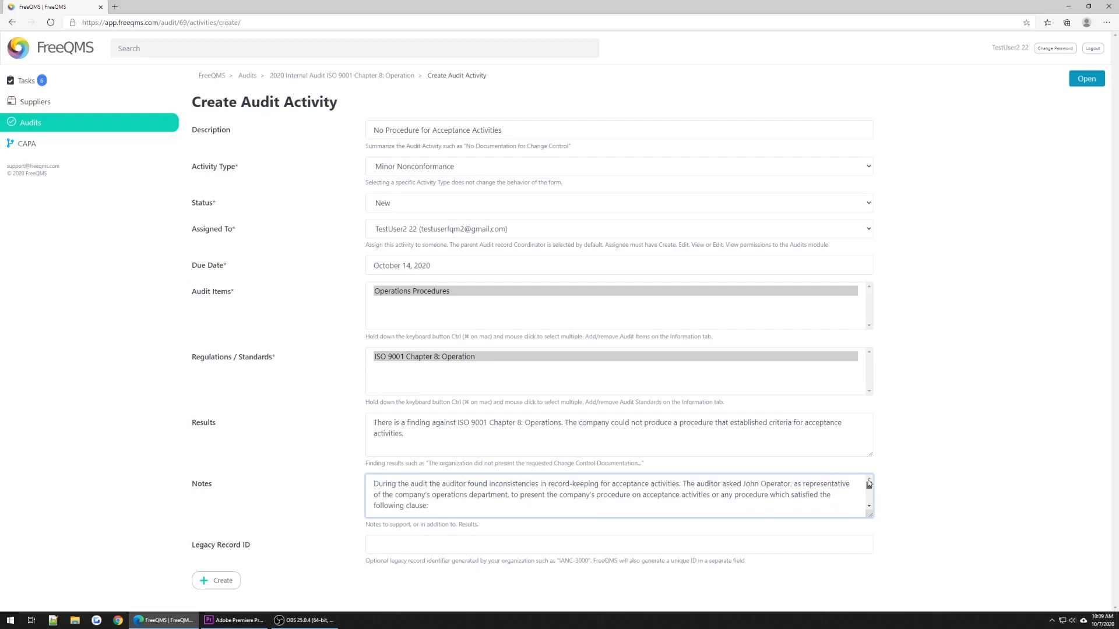
scroll(down, 3)
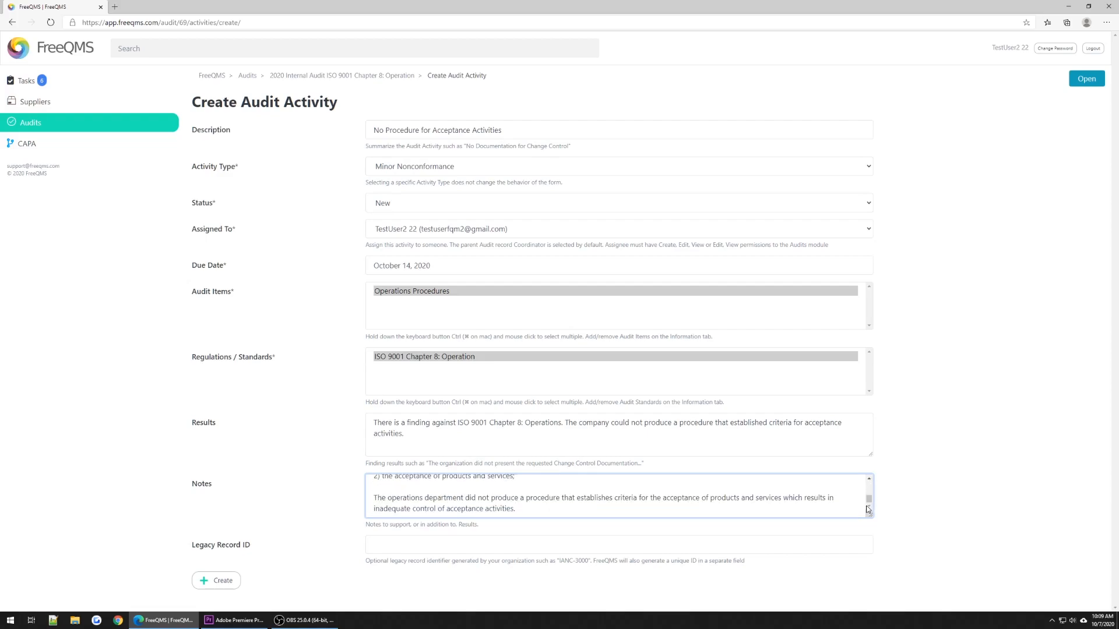
Set Legacy Record ID to N/A and create the Minor Nonconformance activity.
text(N/)
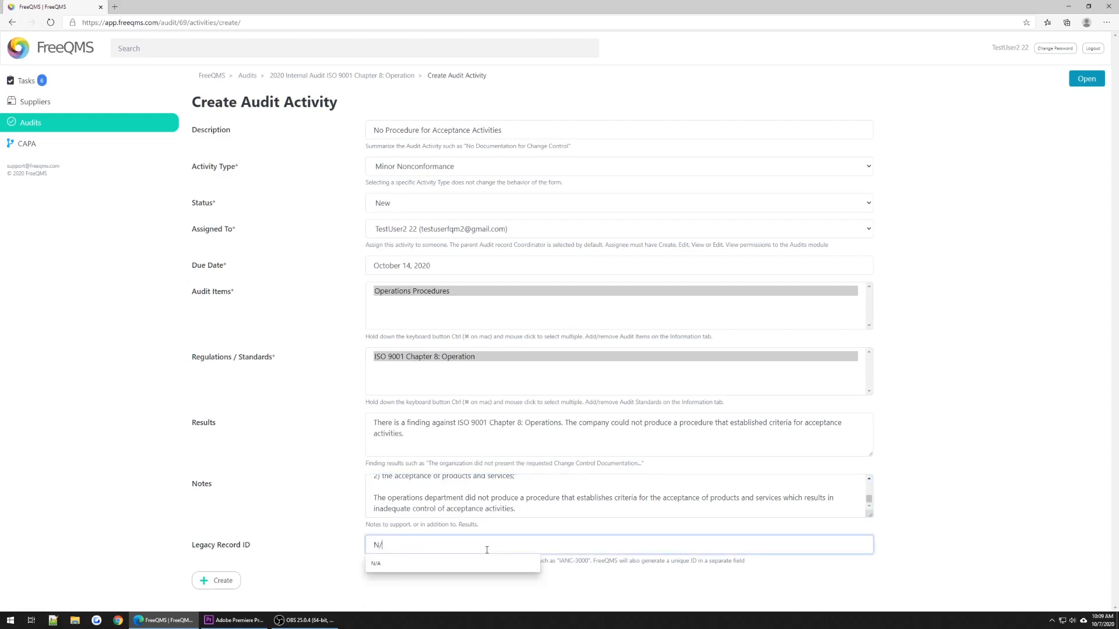
click(375, 563)
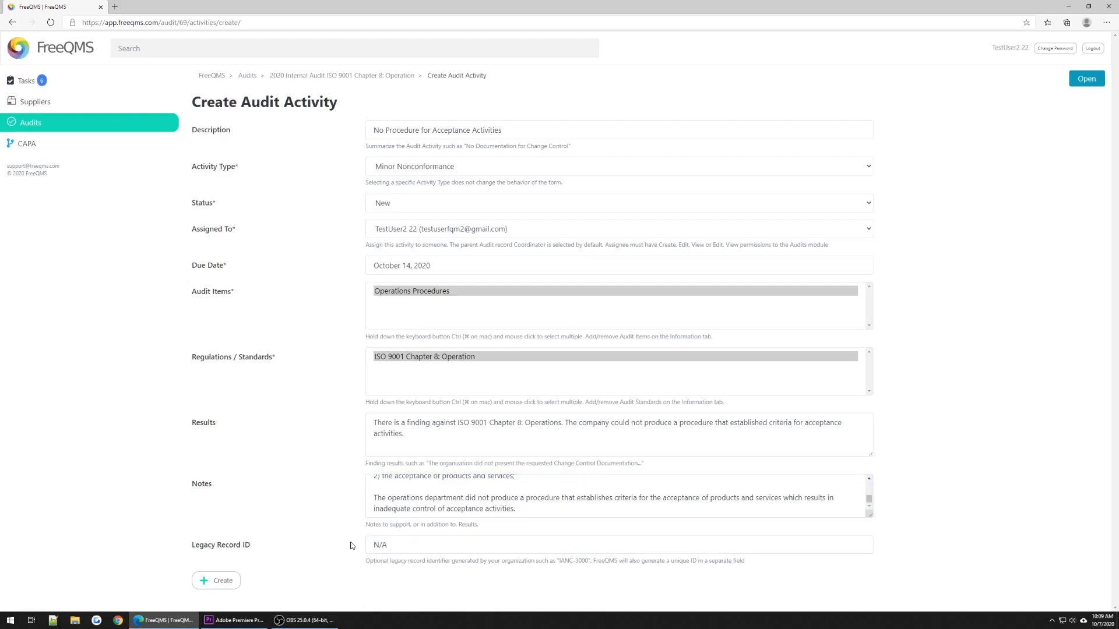
click(216, 580)
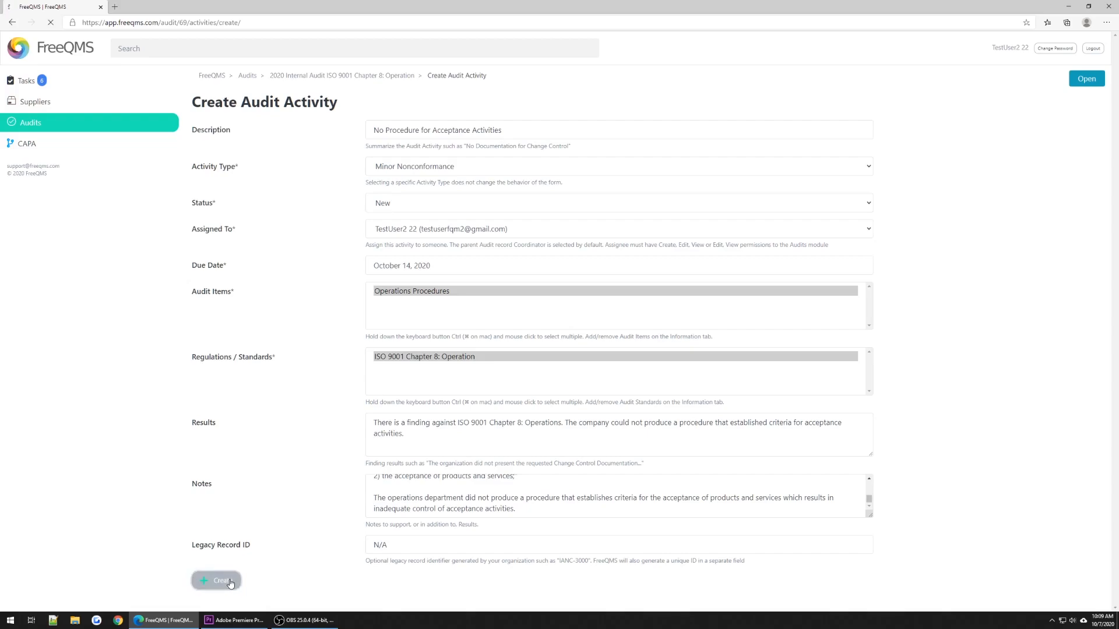
click(217, 580)
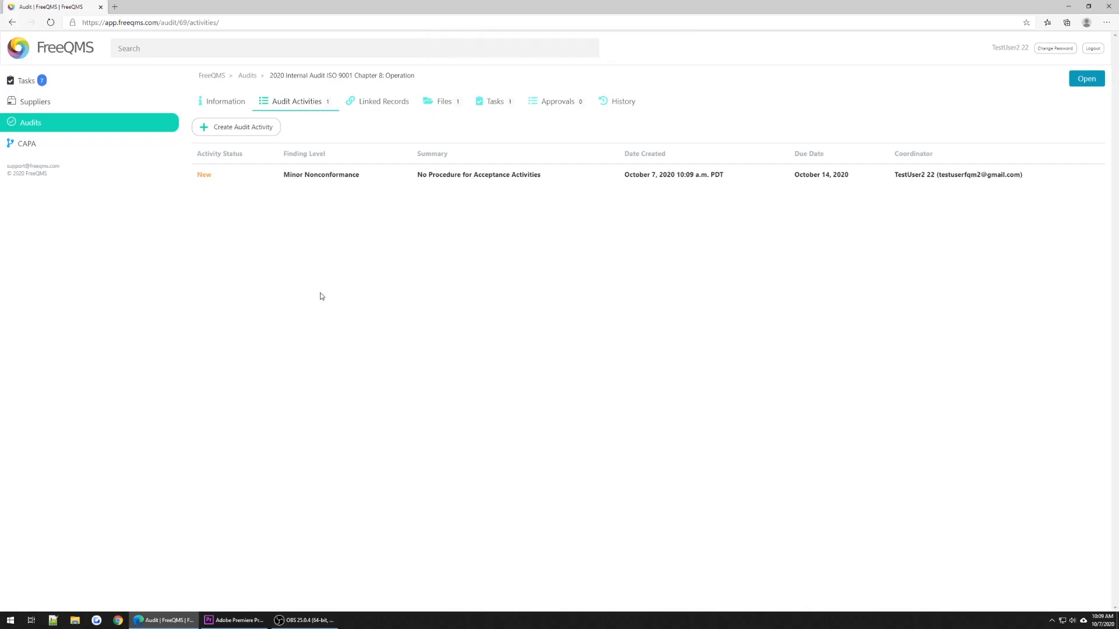
Start a second activity described 'Integrate Outsourced Processes List into Approved Supplier List'.
click(242, 127)
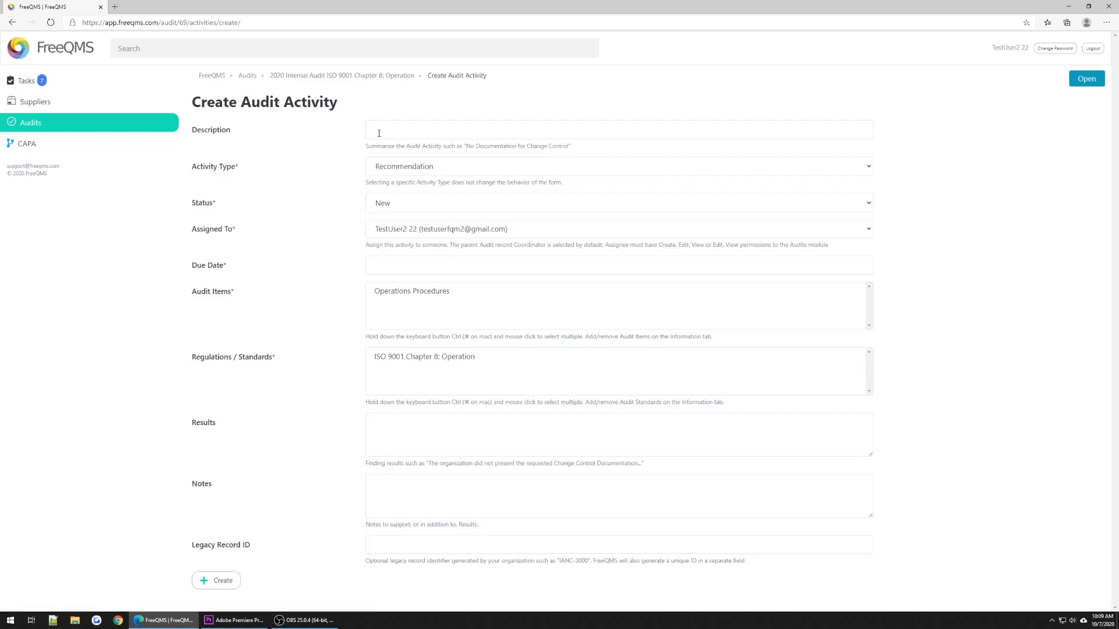
click(216, 581)
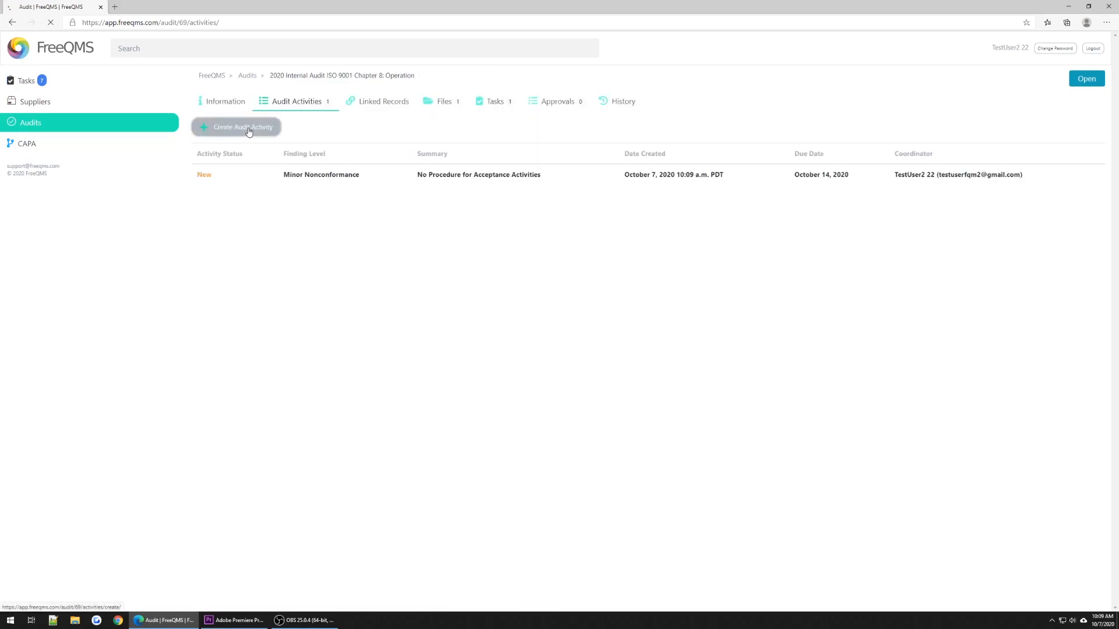
click(242, 127)
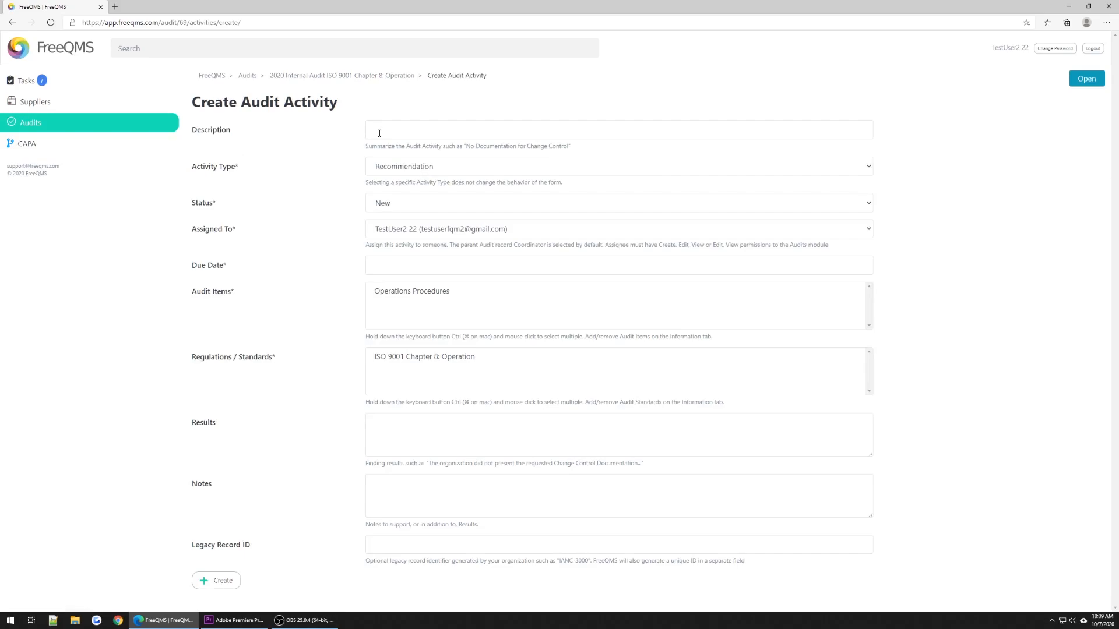
text(Integrate O)
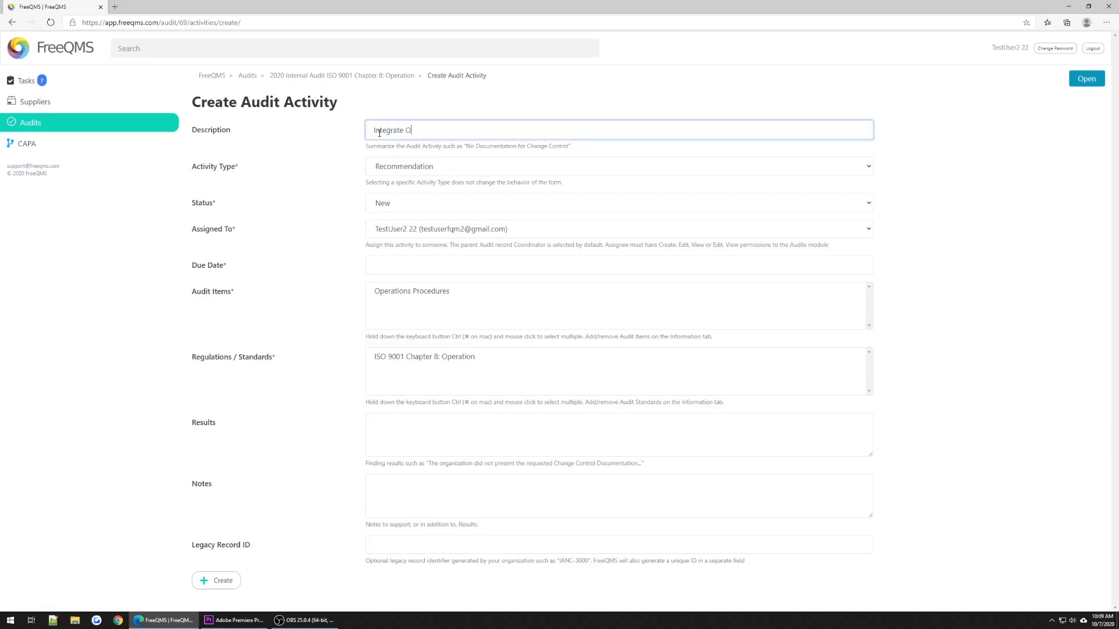
text(utsourced Pr)
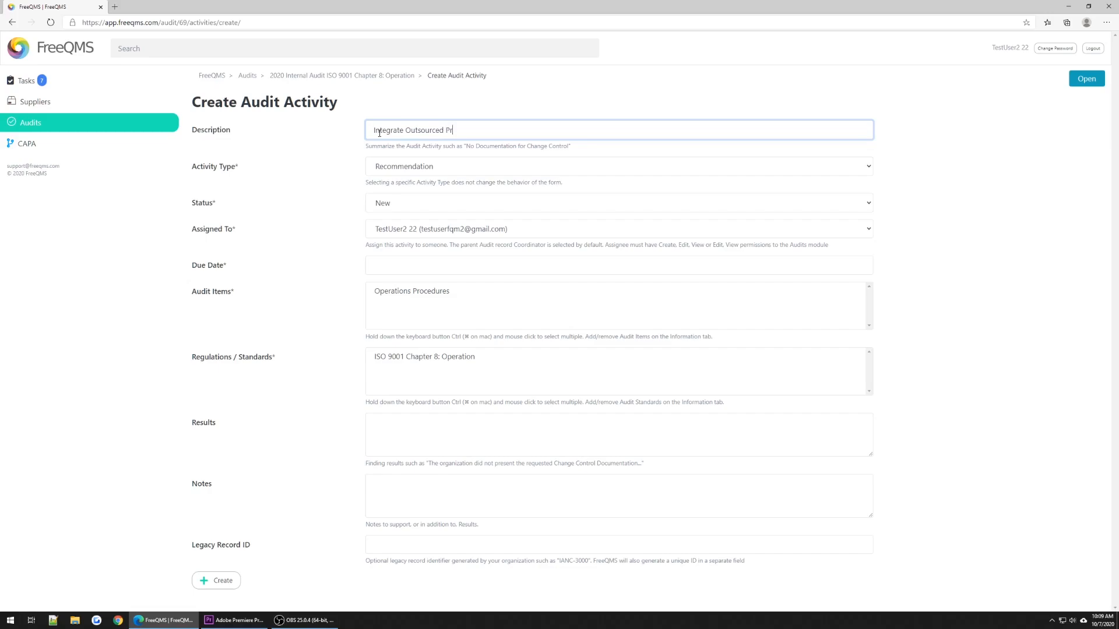
text(ocesses List into Approved Supplier List)
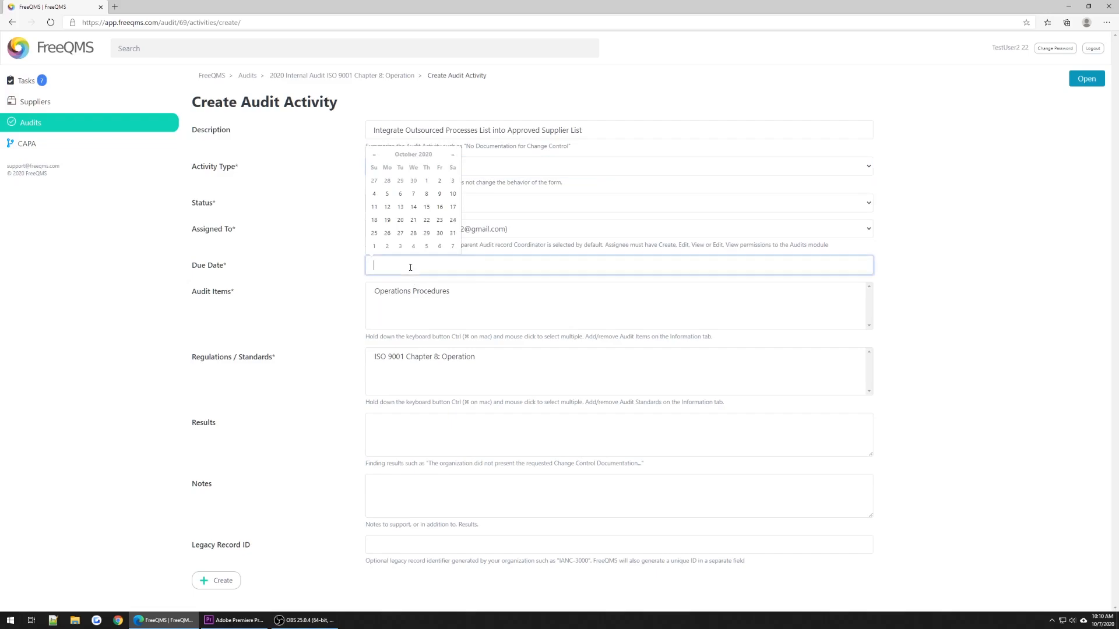
mouse_move(419, 216)
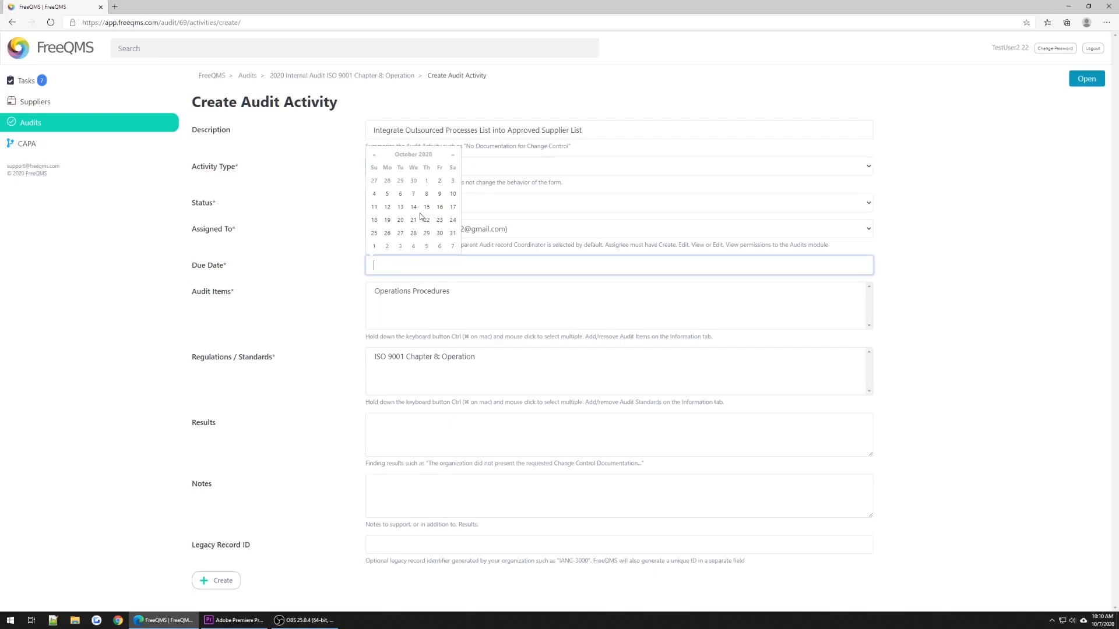
Set the due date to October 14, 2020 and standard ISO 9001 Chapter 8: Operation.
click(413, 206)
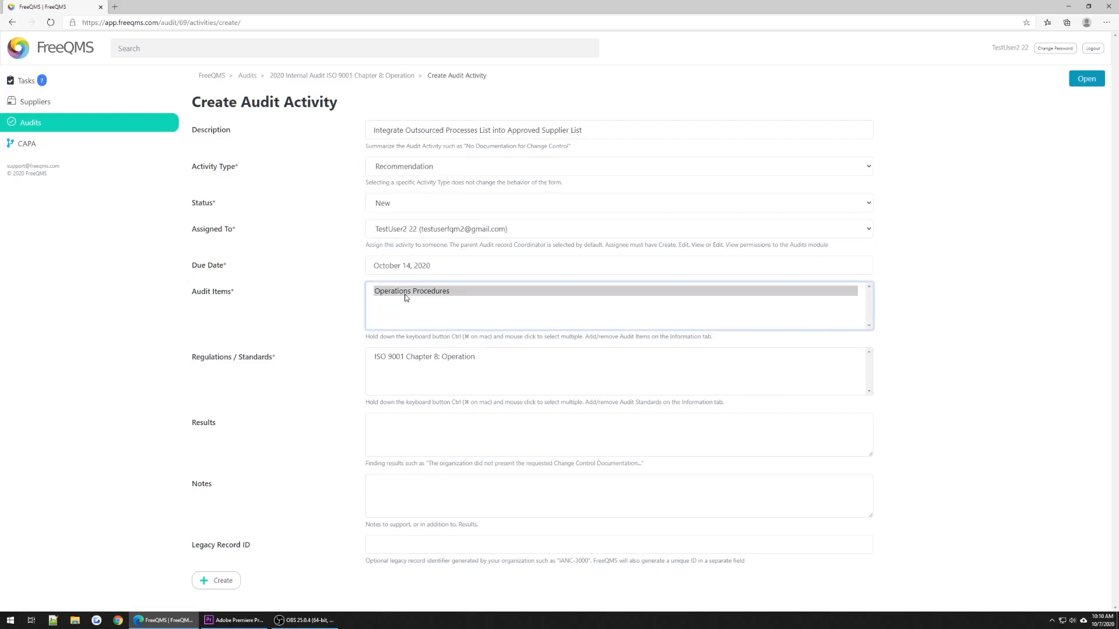
mouse_move(338, 298)
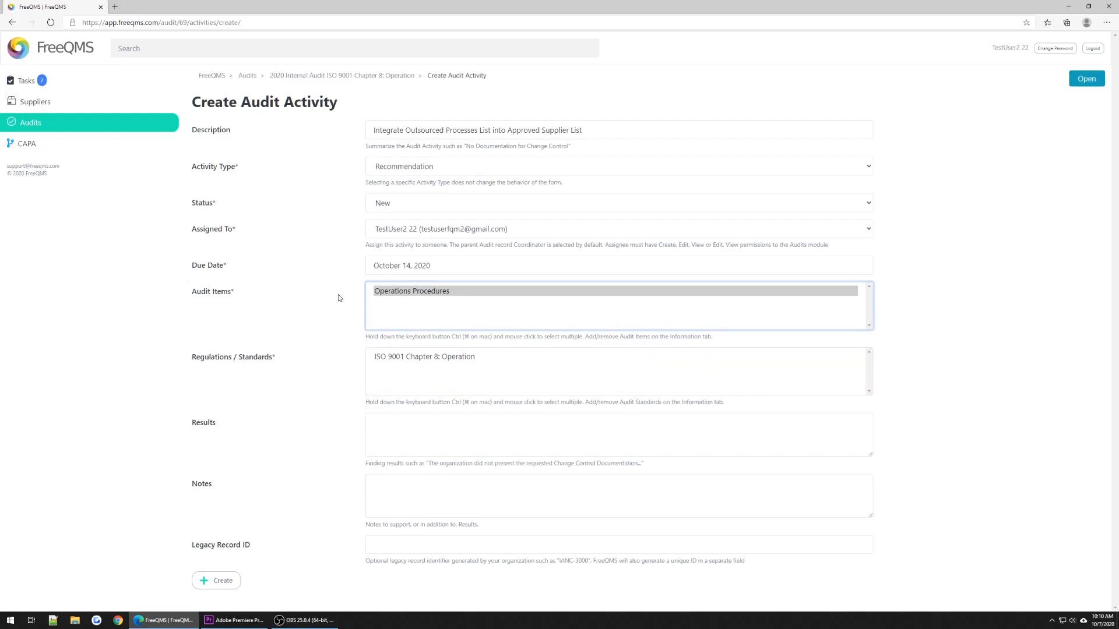
click(425, 356)
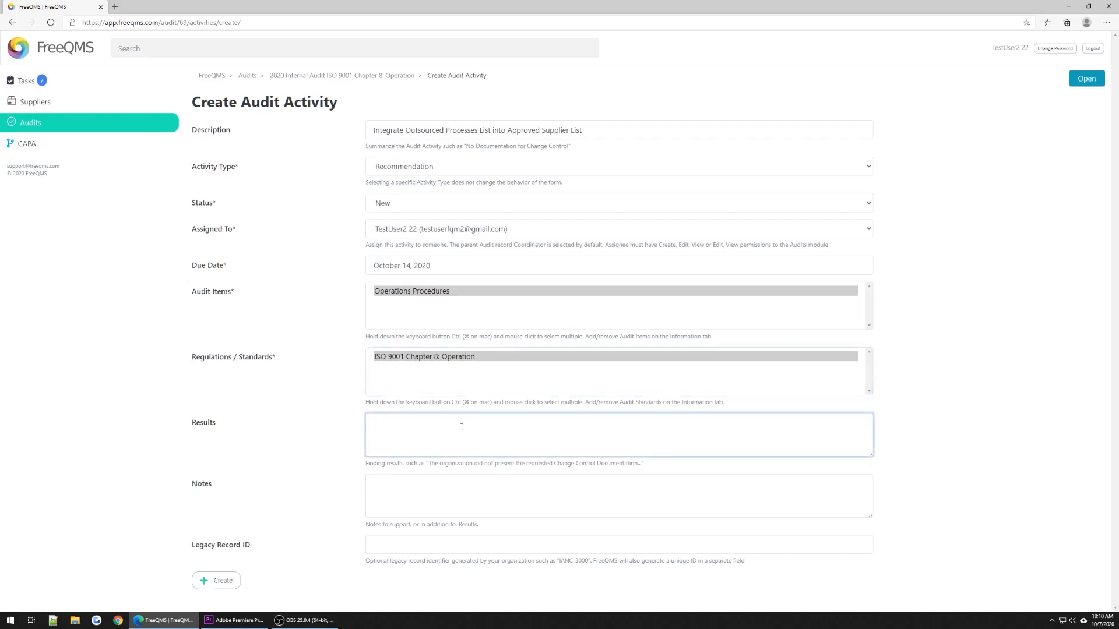
Enter results: outsourced processes are controlled via a document; recommend combining with Approved Supplier List.
text(The)
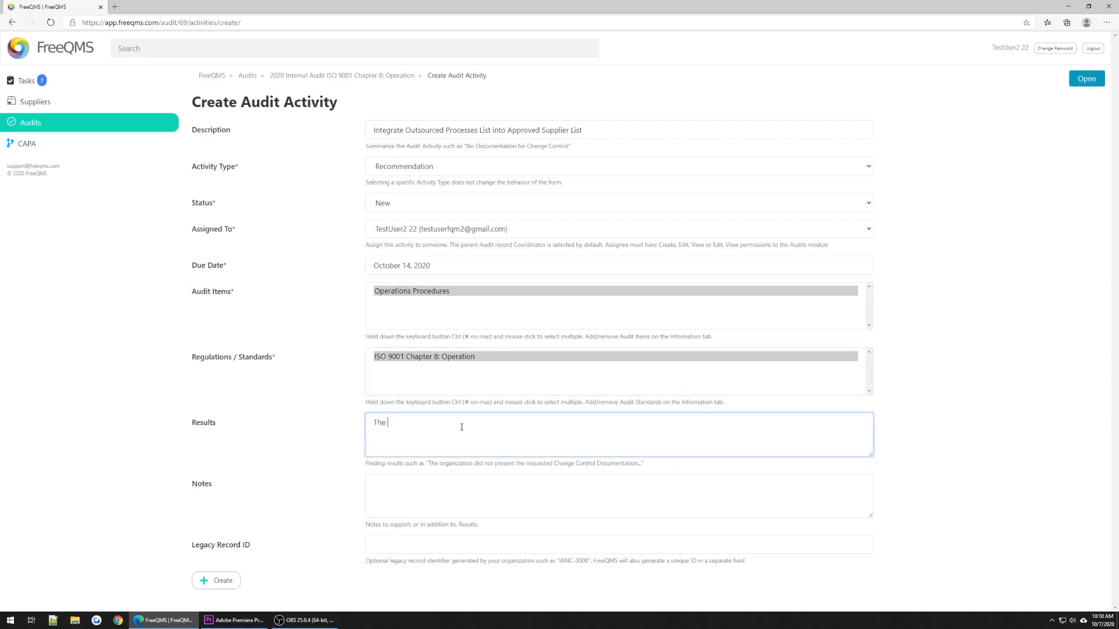
text(organization currently documents and controls outsourced pr)
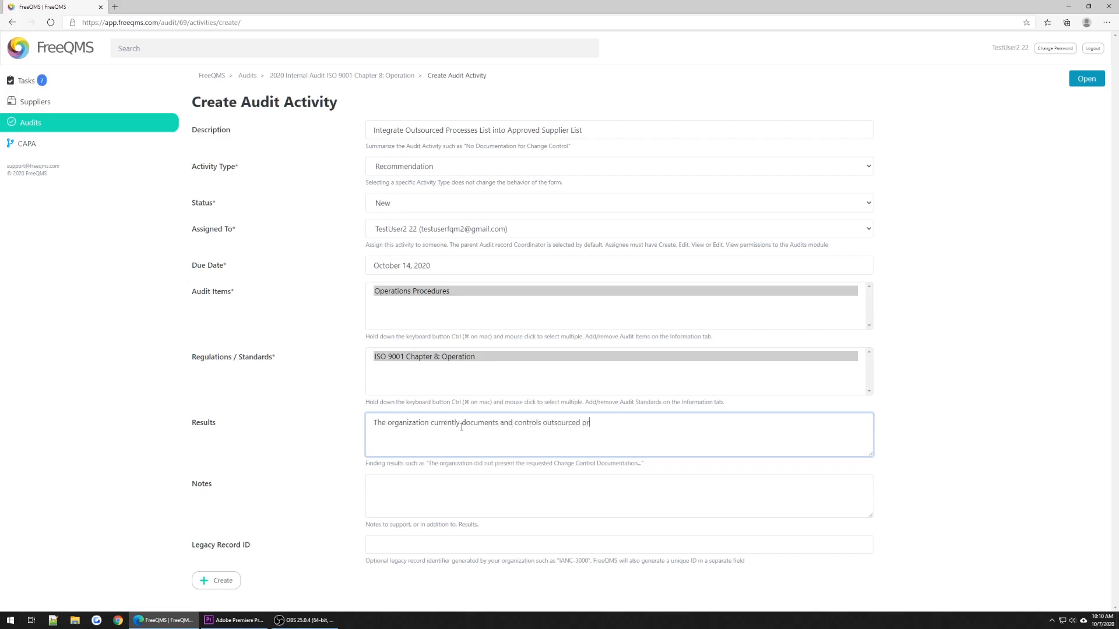
text(ocesses through a controlled document Outsourced Processes maintained within the Operations)
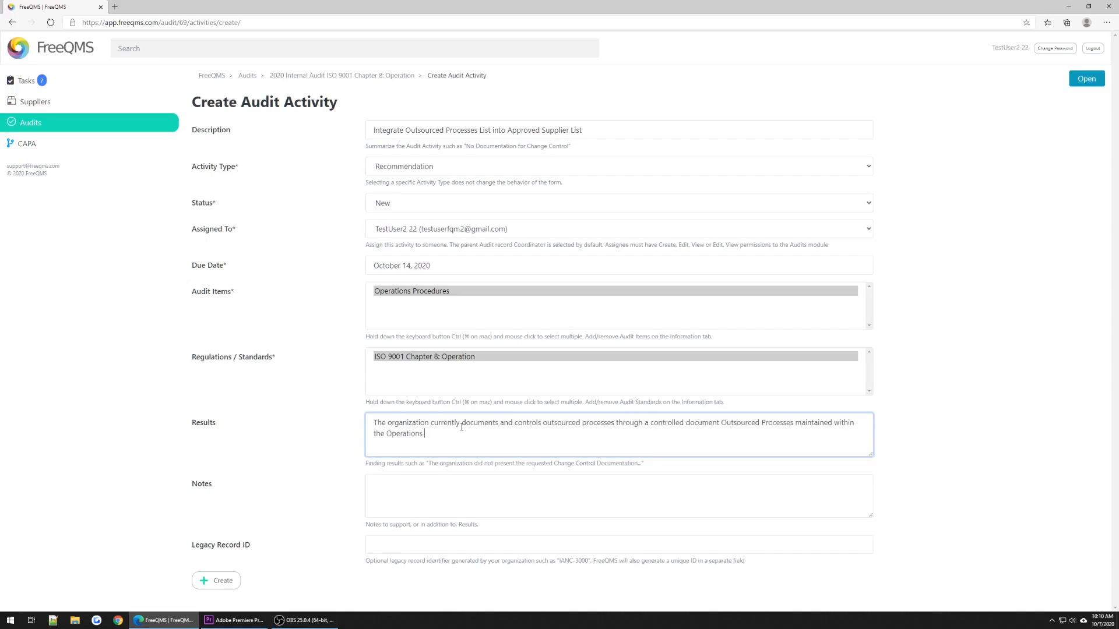
text(department. The auditor recomme)
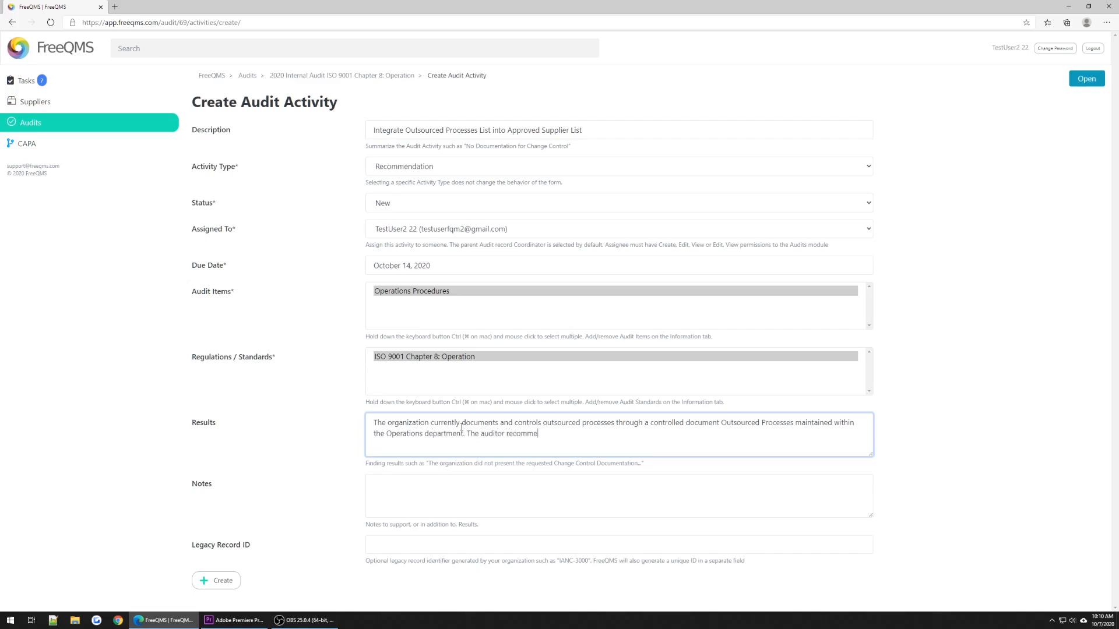
text(nds this be combined with the organizat)
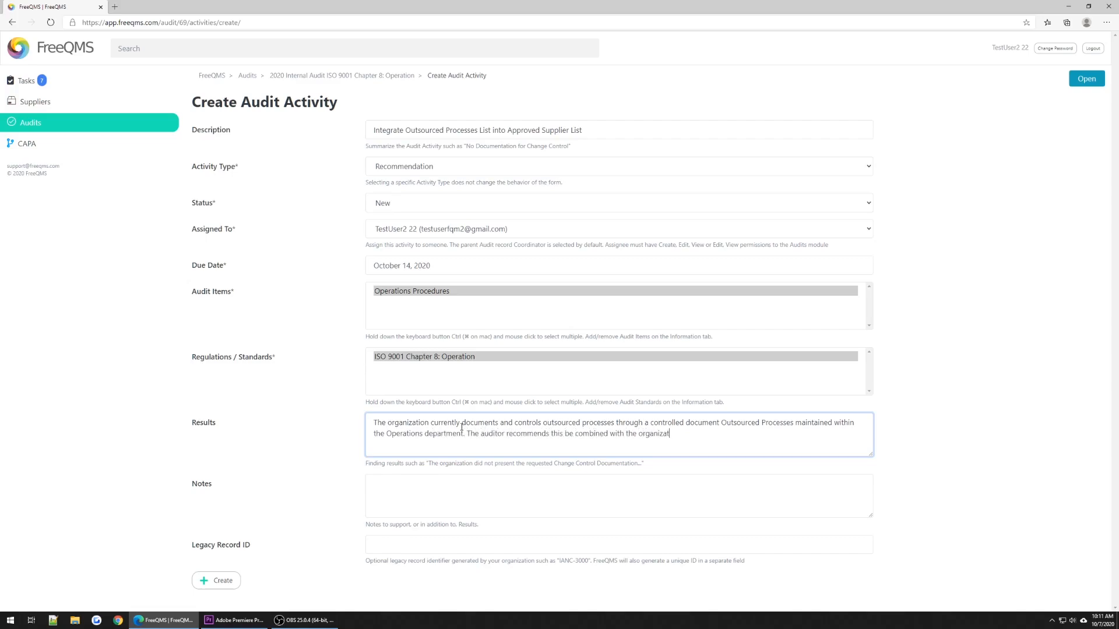
text(ion's Approved Supplier List.")
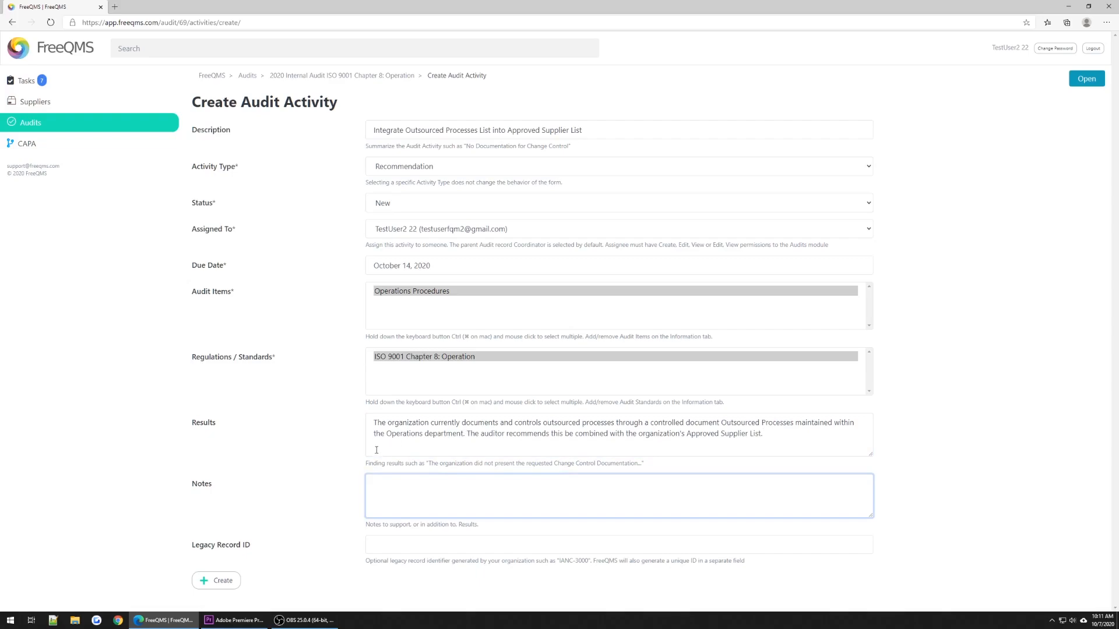
Type notes on the auditor's request, the Rev F document and the SOP-405 procedure.
text(The auditor requested the organization's list of outsourced pro)
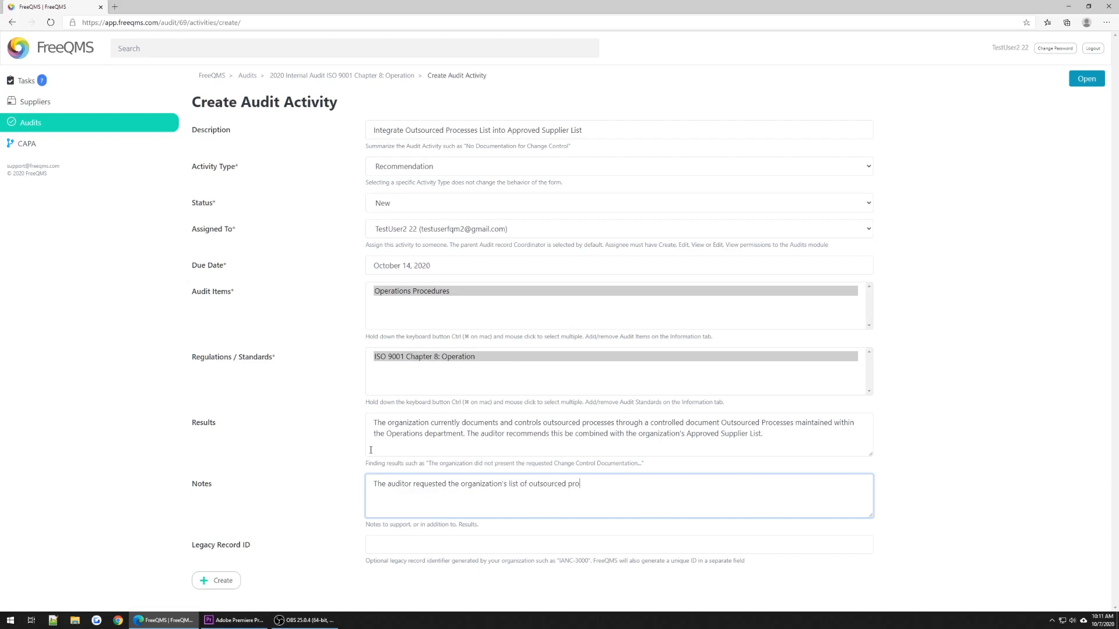
text(cesses in ISO 9001:2015 8.)
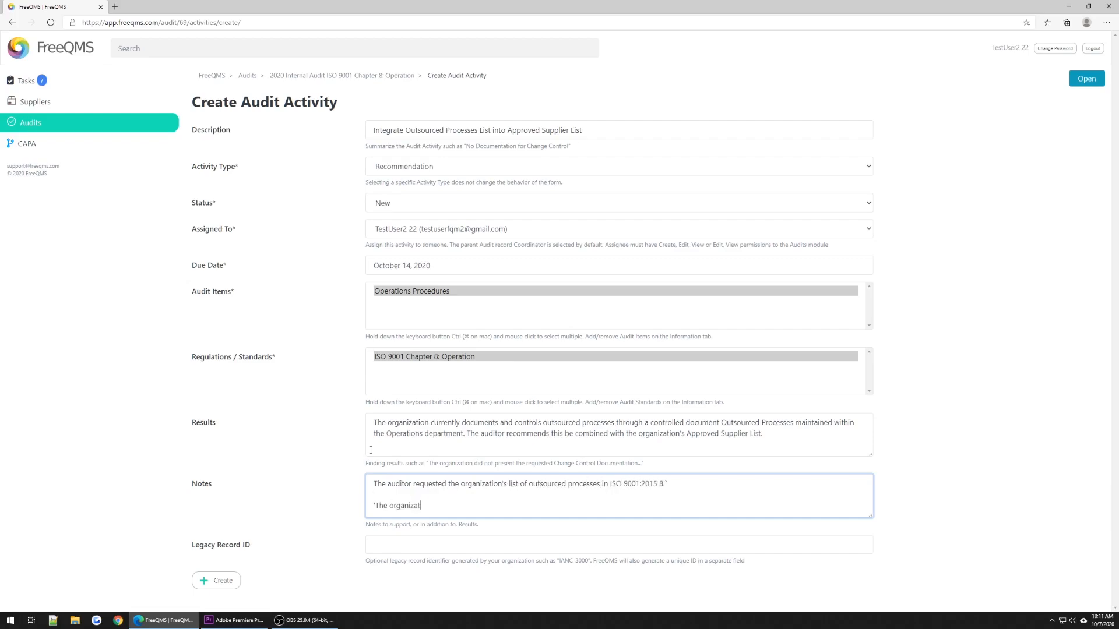
text(ion presented a controlled document Outsourced Process Rev)
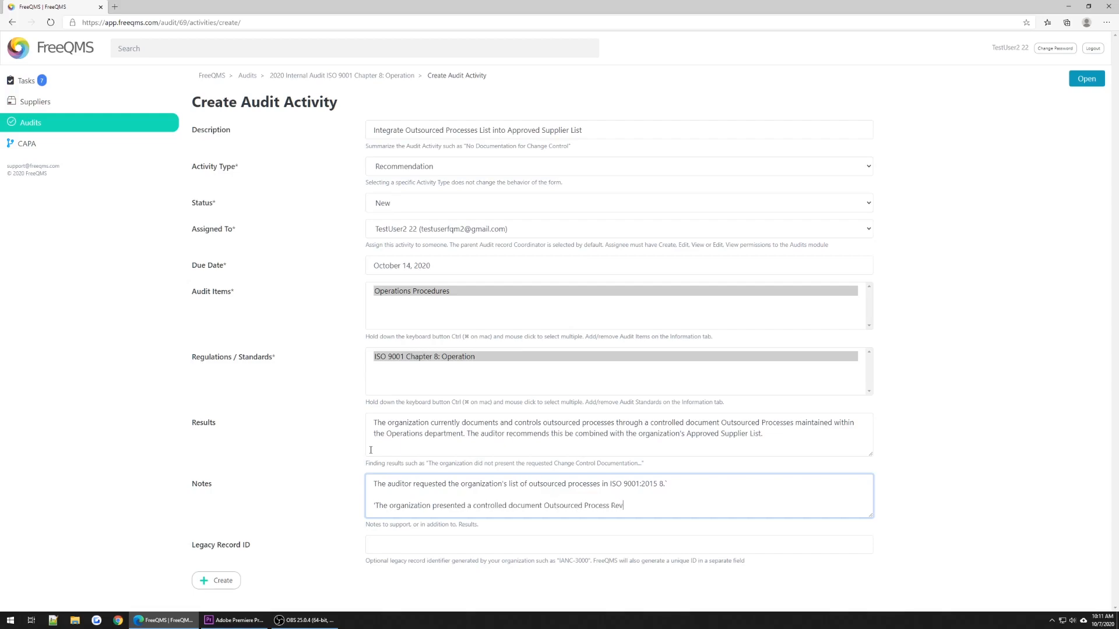
text(F dated September 1, 2021 and a procedur)
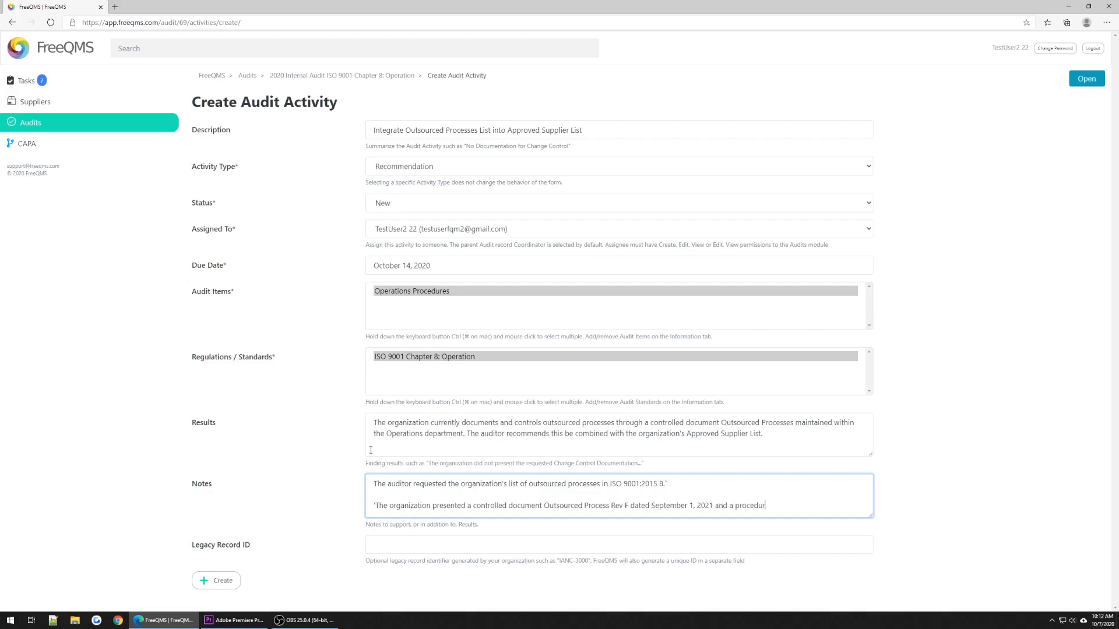
text(SOP-405 Control of Outsourced Process)
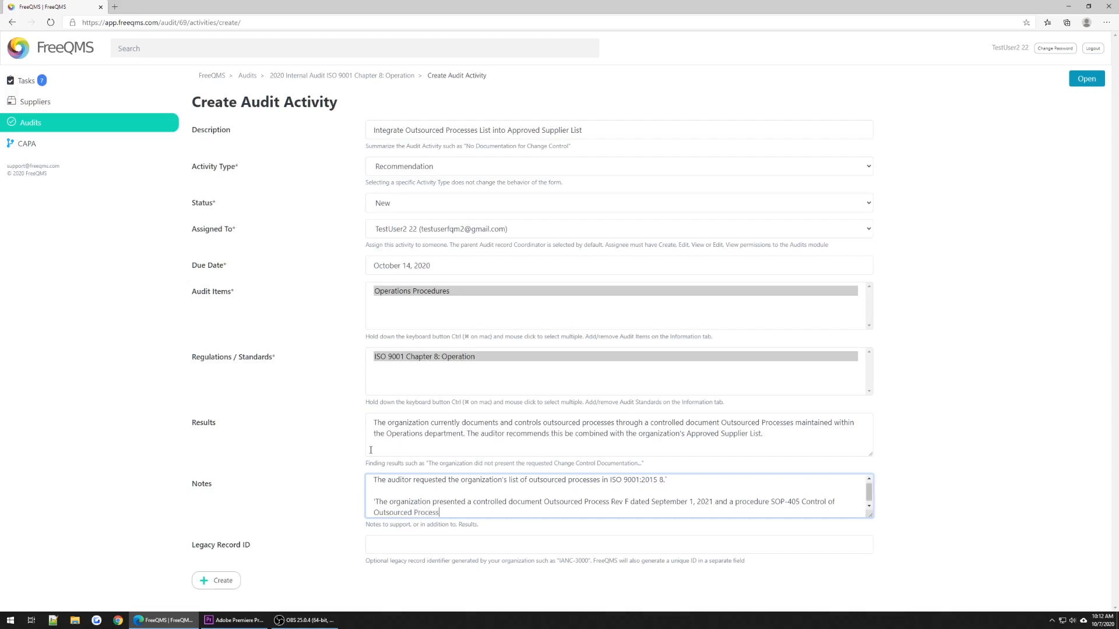
text(. It was determined by the aud)
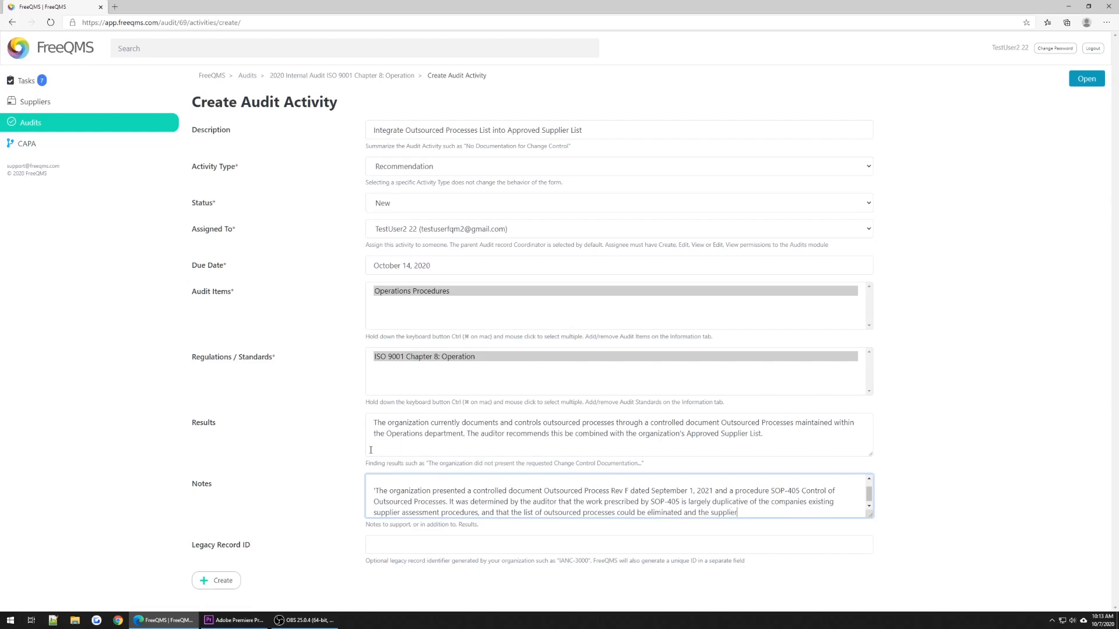
text(providing outsourced processes could be eliminated and the s)
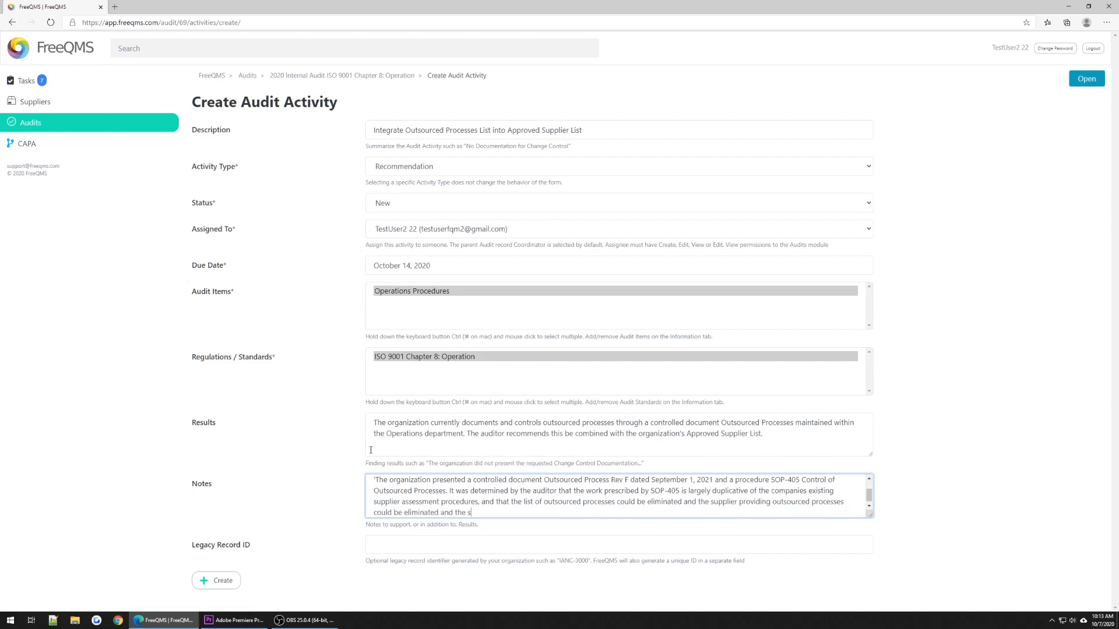
text(upplier)
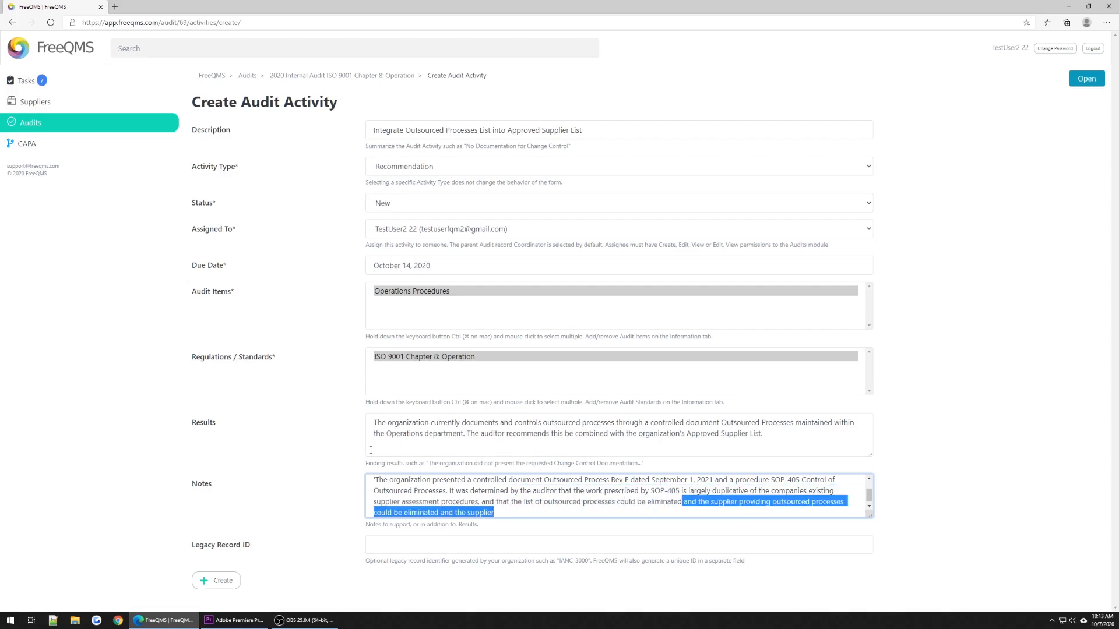
Delete the duplicated phrase, retype the supplier approval integration ending, and enter N/A as Legacy Record ID.
key(Delete)
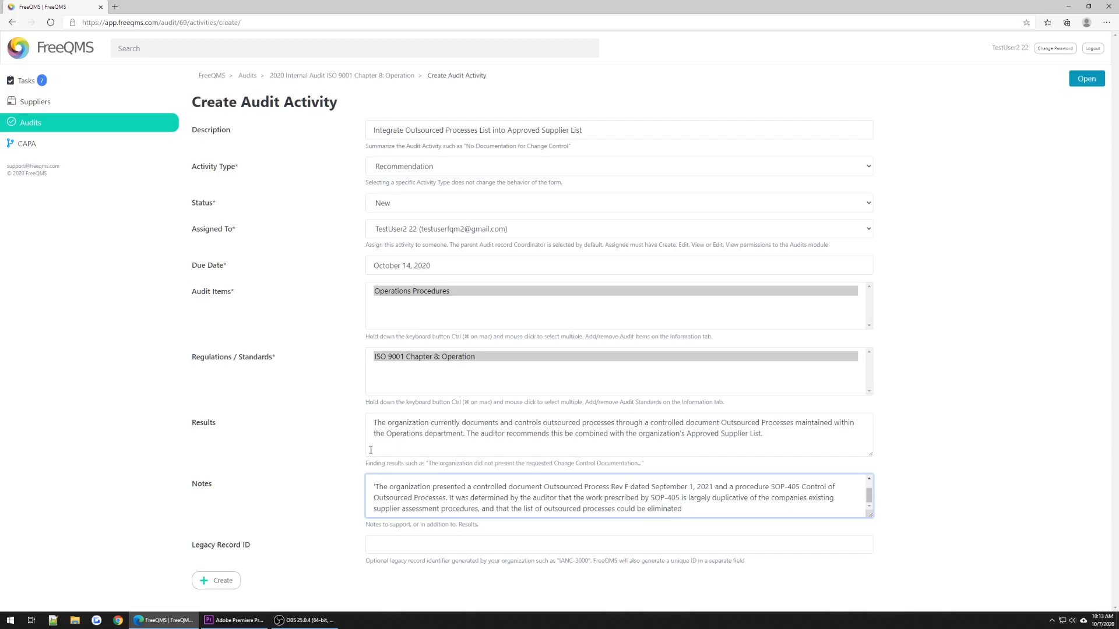
text(and the supplier)
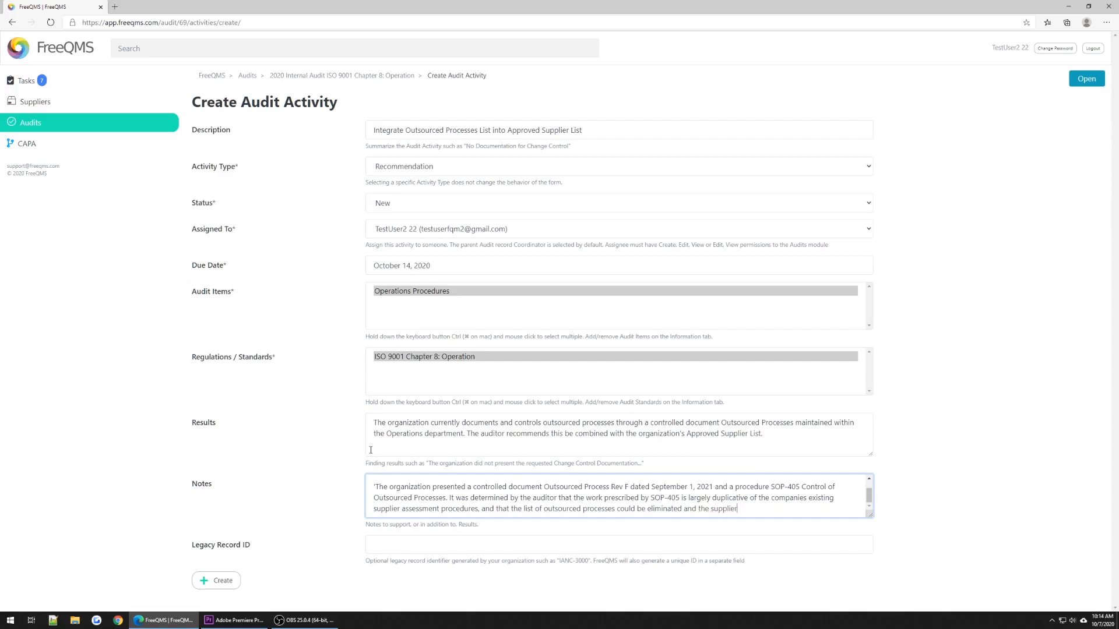
text(providing outsourced processes instead be)
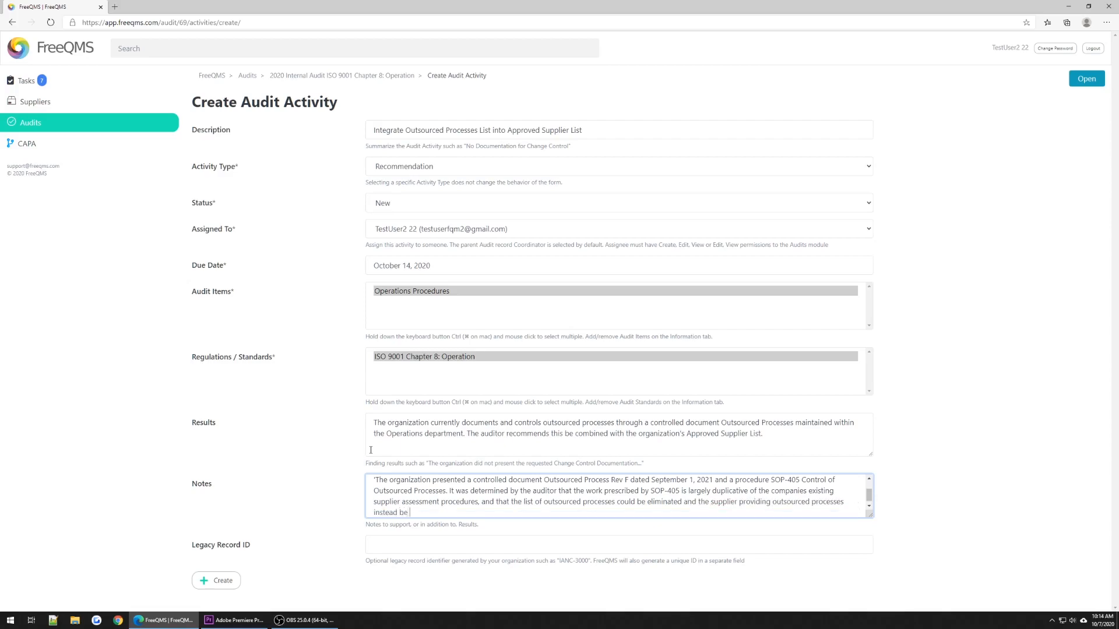
text(integrated into the company's supplier approval)
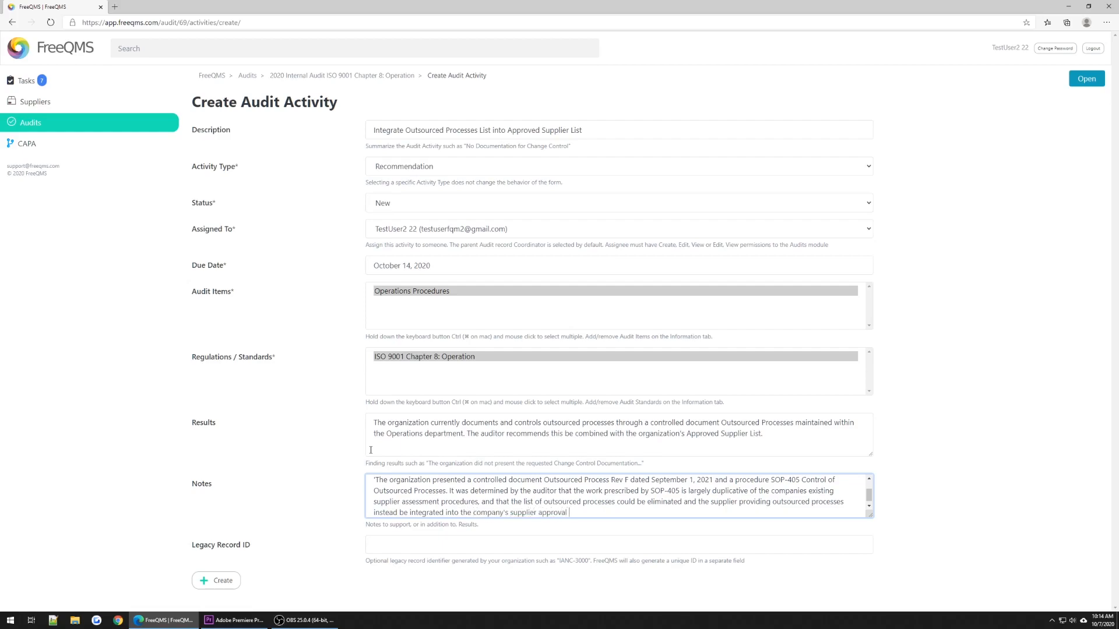
text(The auditor requested the organization's list of outsourced processes in ISO 9001:2015 8.`)
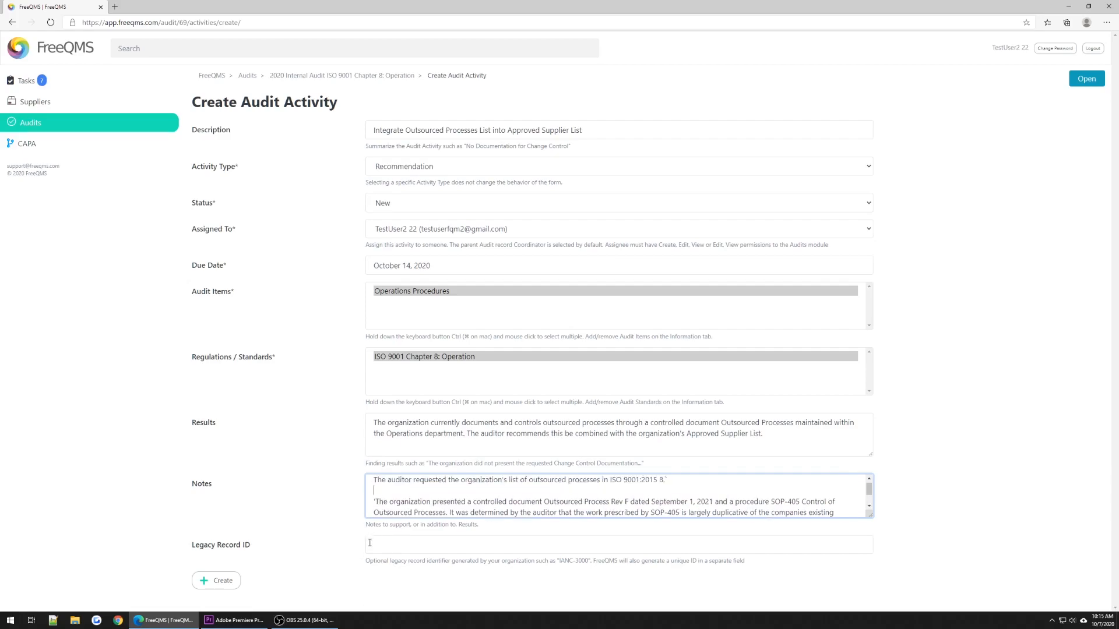
text(N/A)
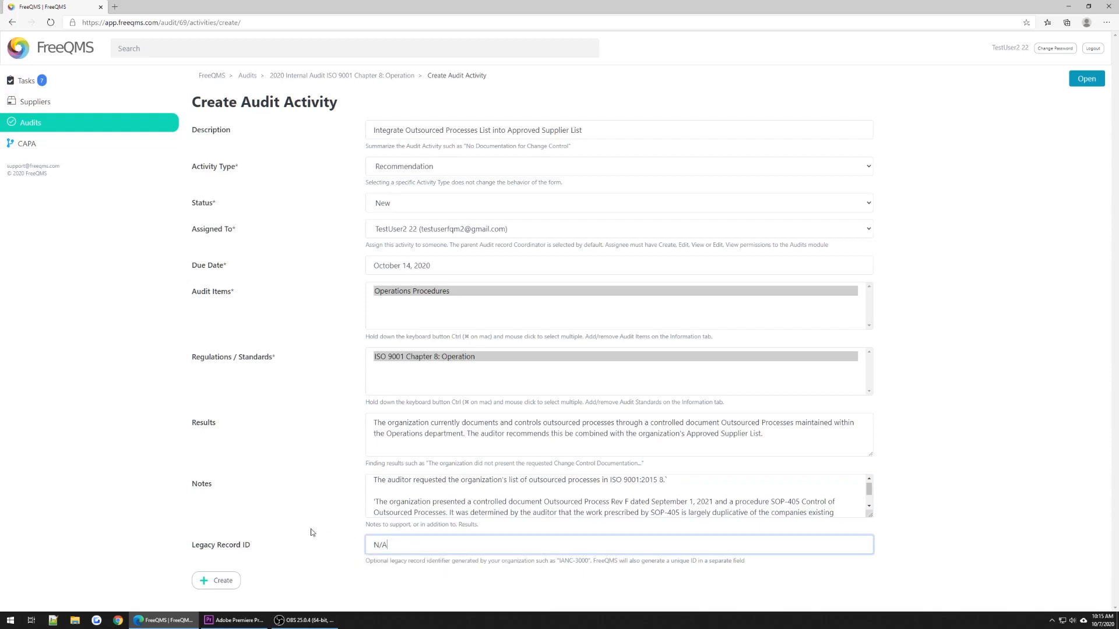
Create the Recommendation activity 'Integrate Outsourced Processes List into Approved Supplier List'.
click(216, 580)
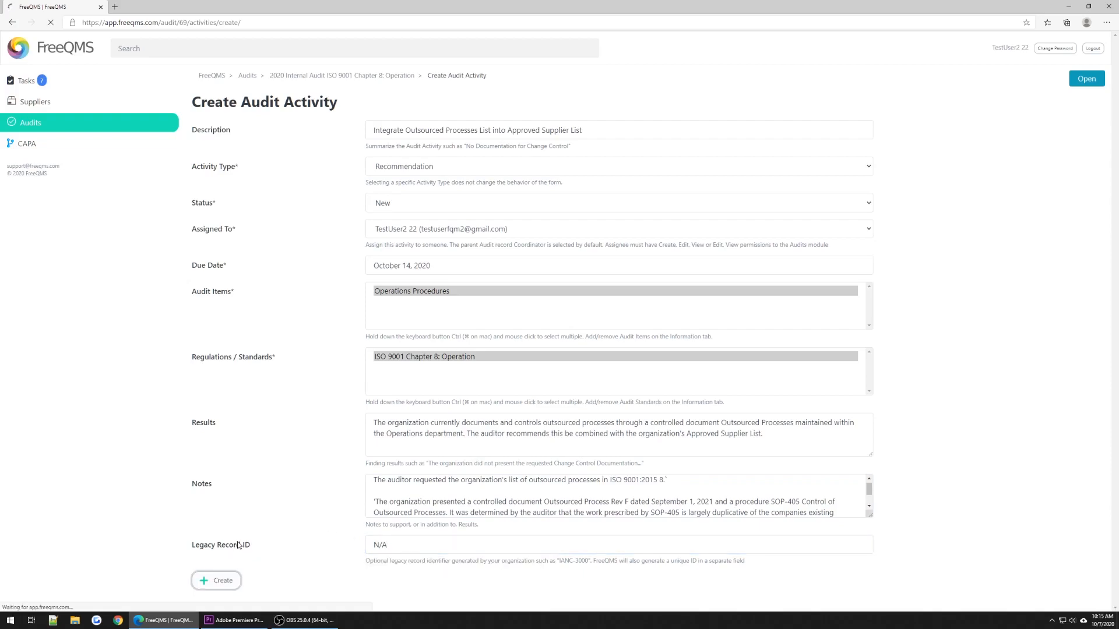
click(216, 581)
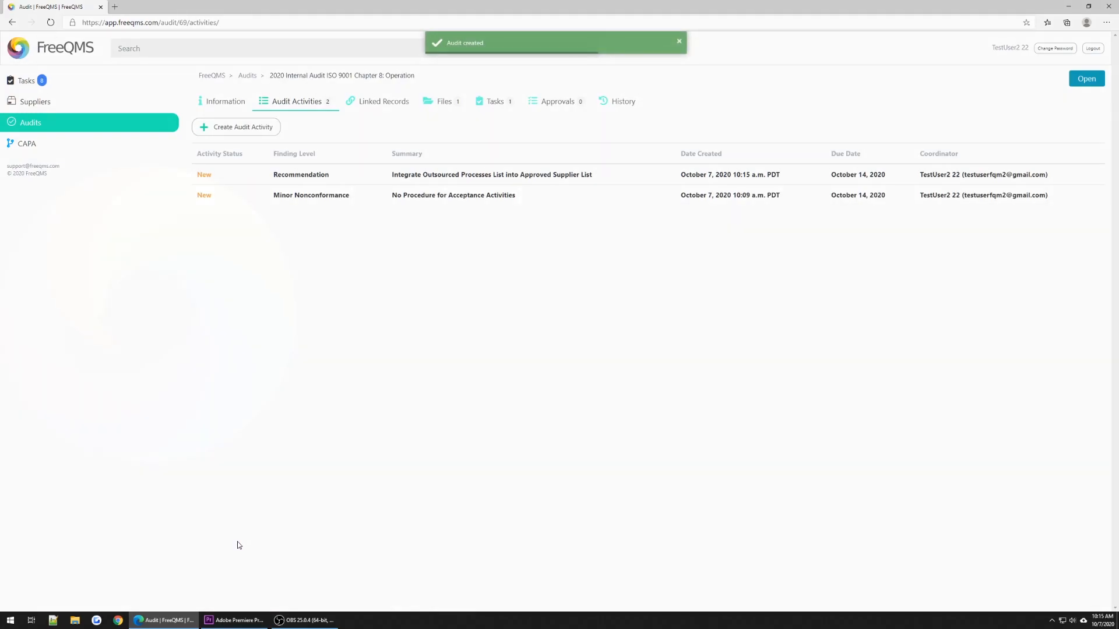